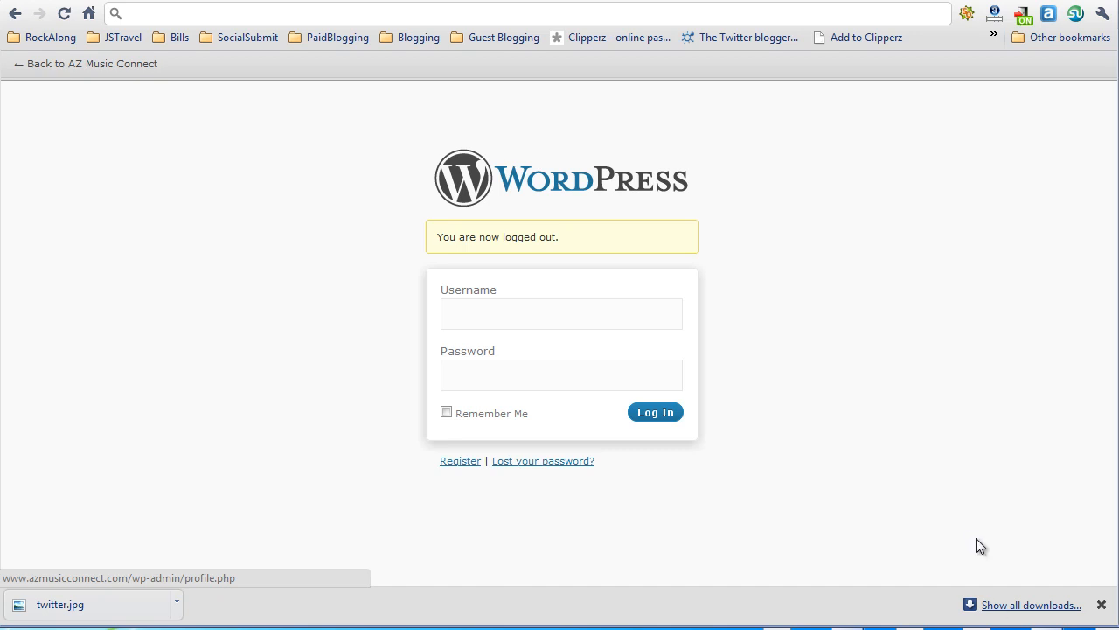
pyautogui.moveTo(630, 359)
pyautogui.write('www.azmusicconnect.com')
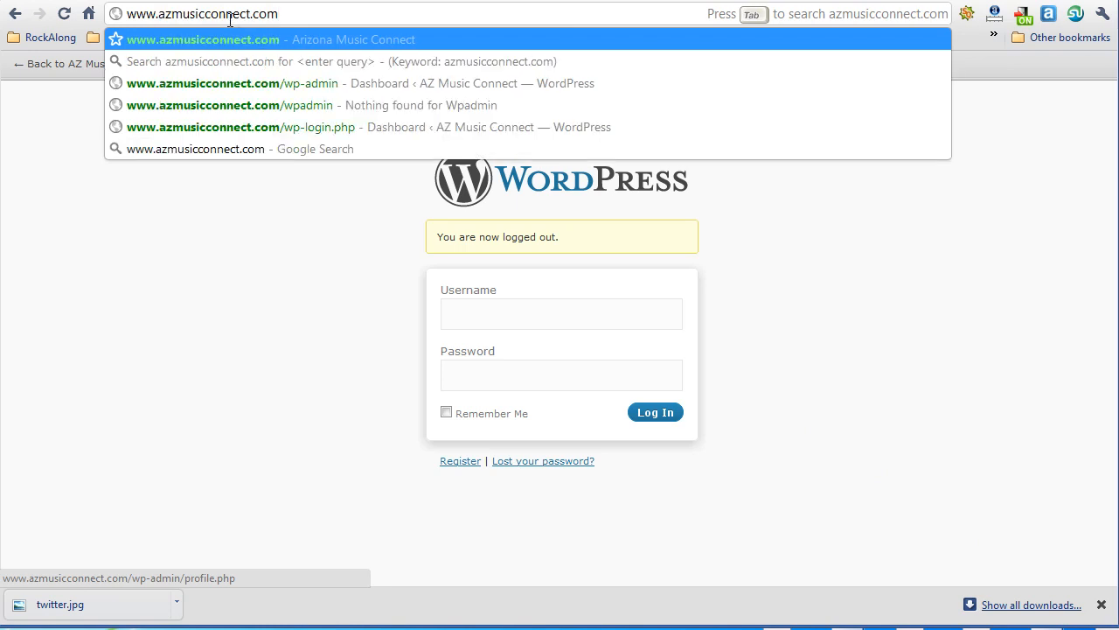
# - Load the AZ Music Connect login page by appending /wp-admin to the site URL
pyautogui.write('/wp-admin/&reauth=1')
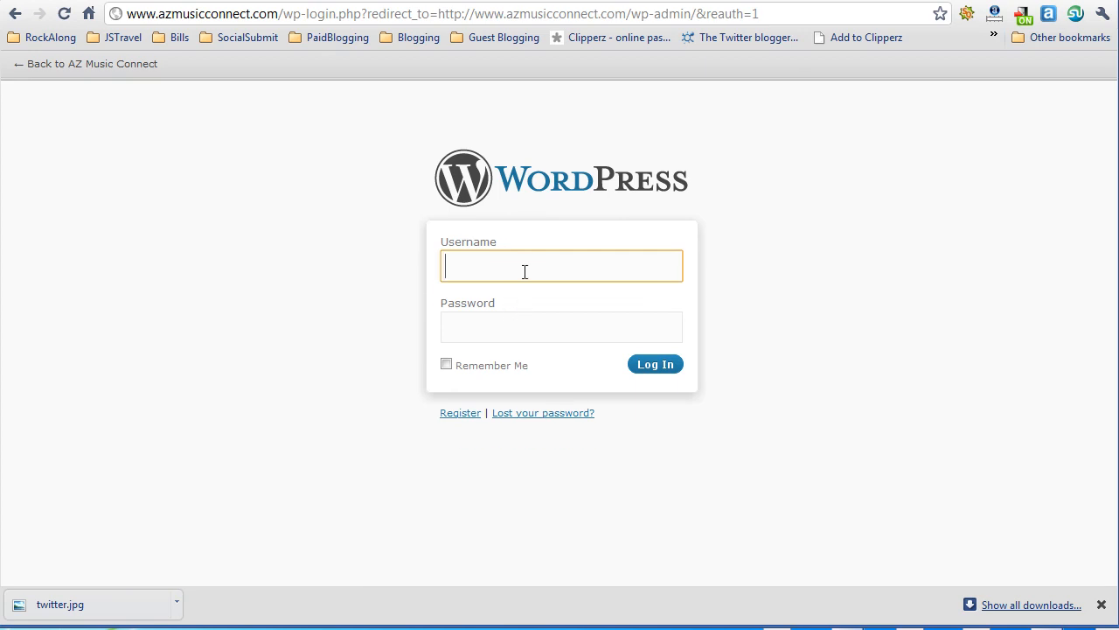
# - Log in with the 'example' username and password to reach the dashboard
pyautogui.write('ex')
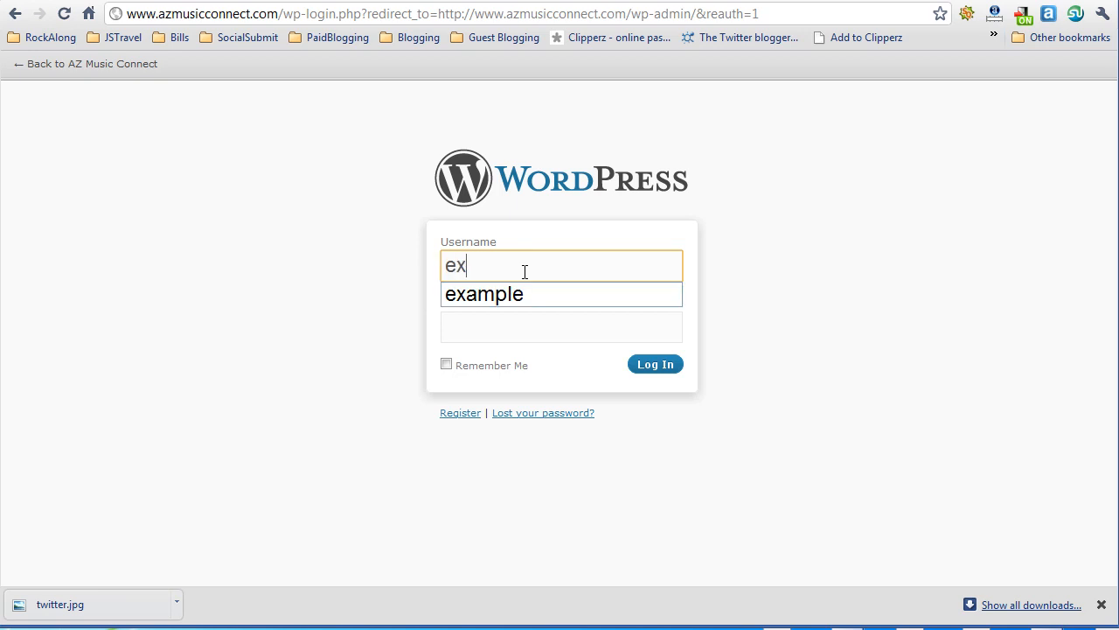
pyautogui.write('ample')
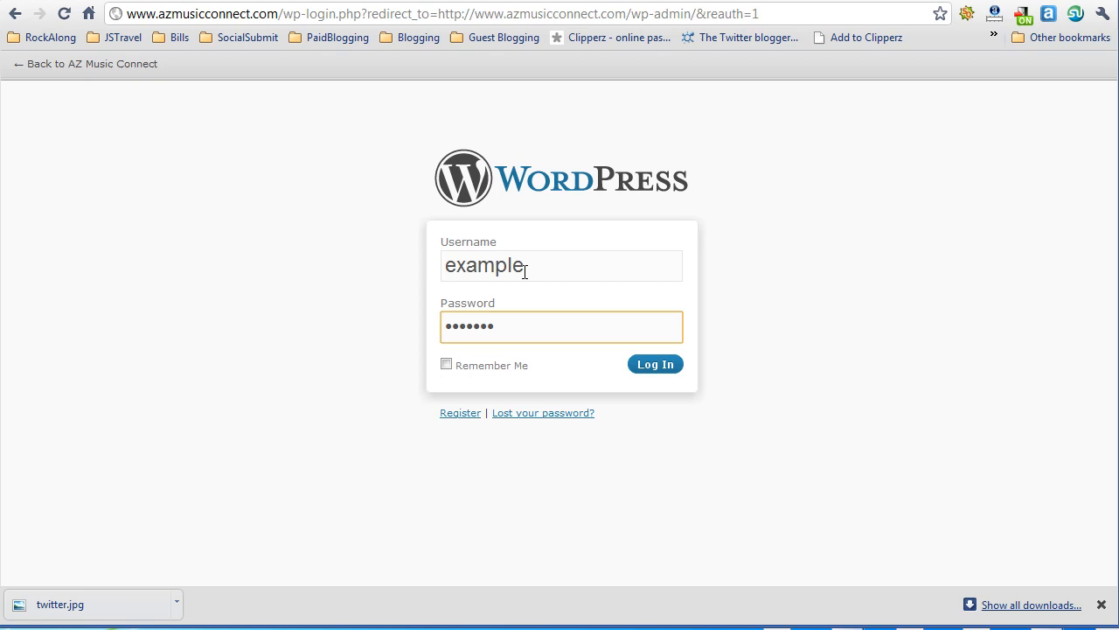
pyautogui.click(655, 364)
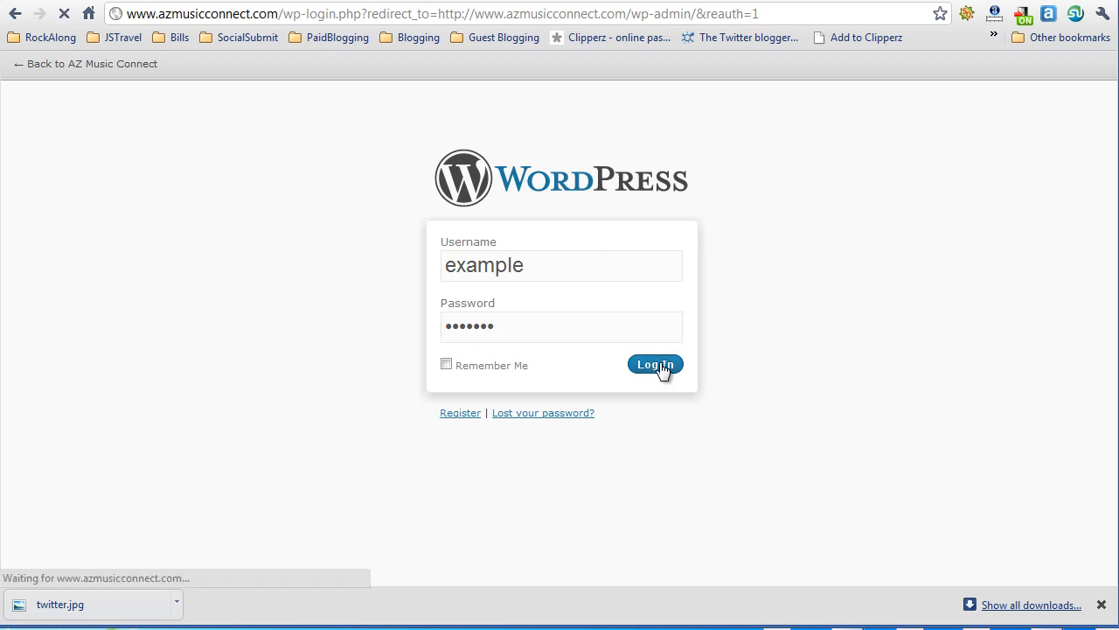
pyautogui.click(655, 364)
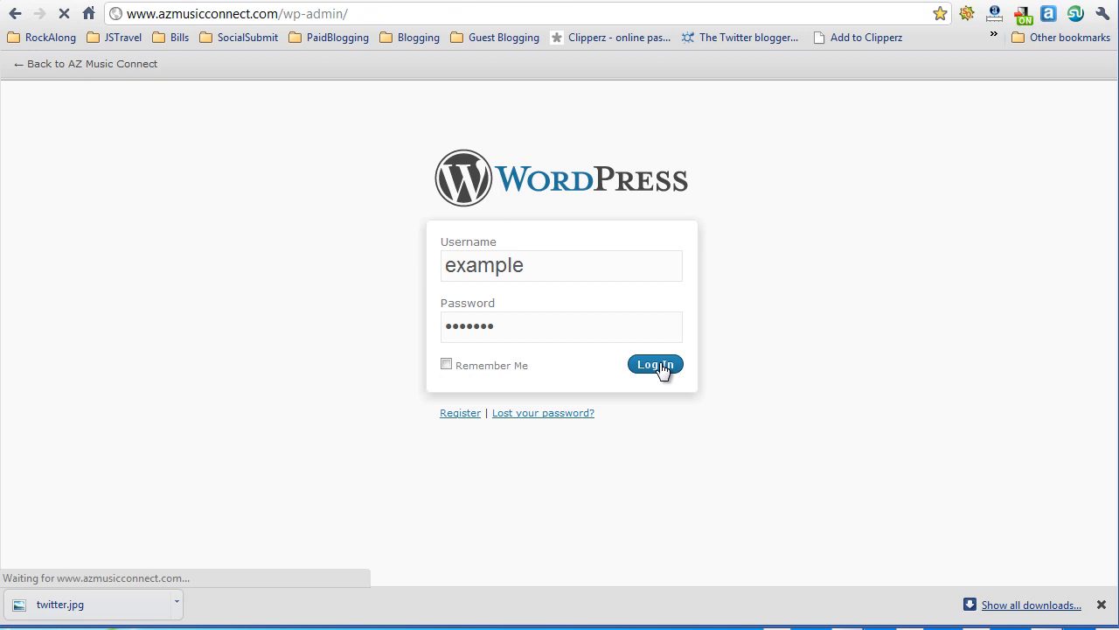
pyautogui.click(655, 365)
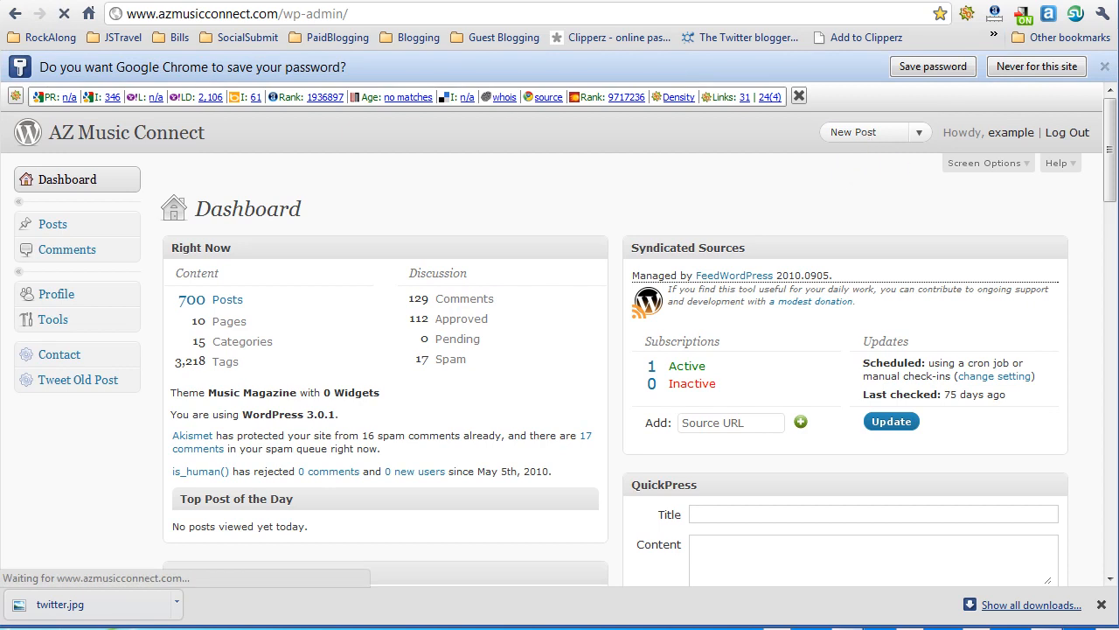
# - Add a new post and title it 'Sting: New Album Released'
pyautogui.click(852, 132)
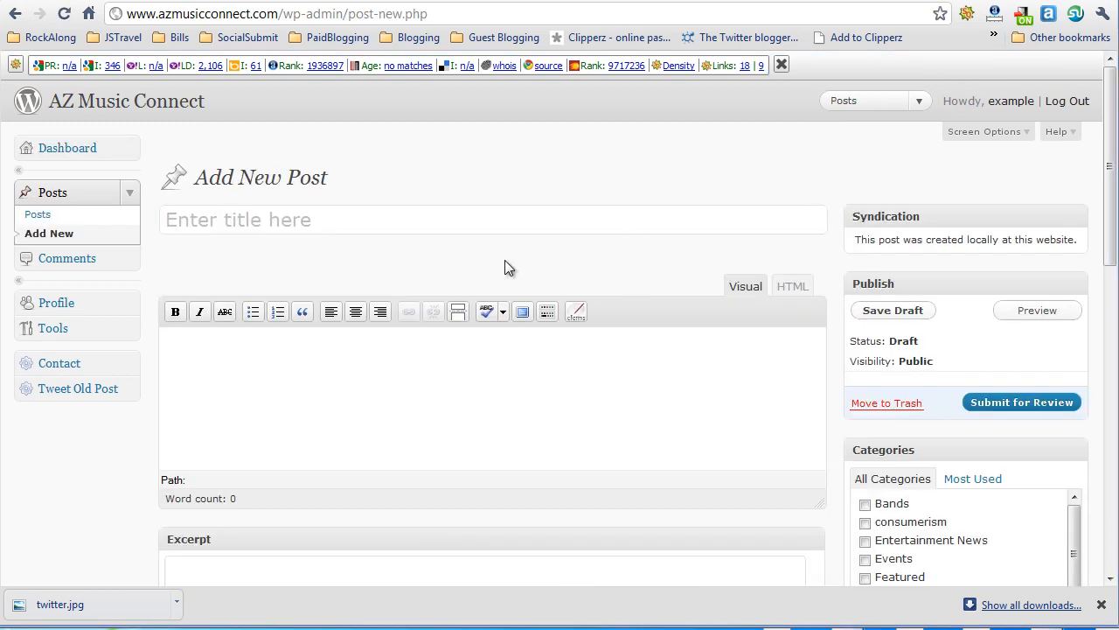
pyautogui.click(239, 220)
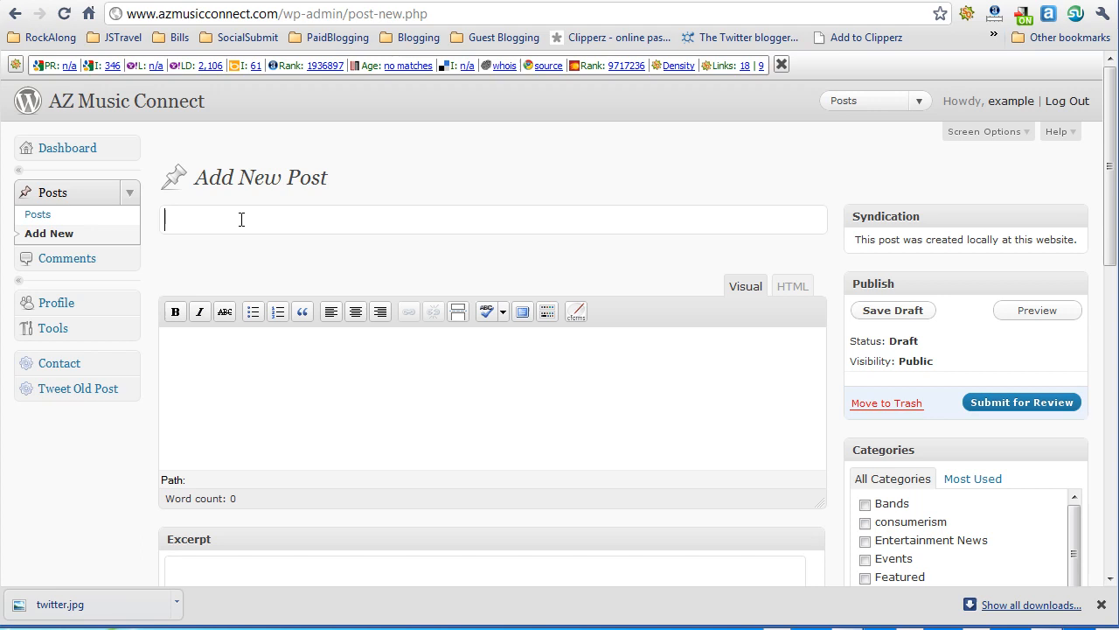
pyautogui.write('Sting New Album Released')
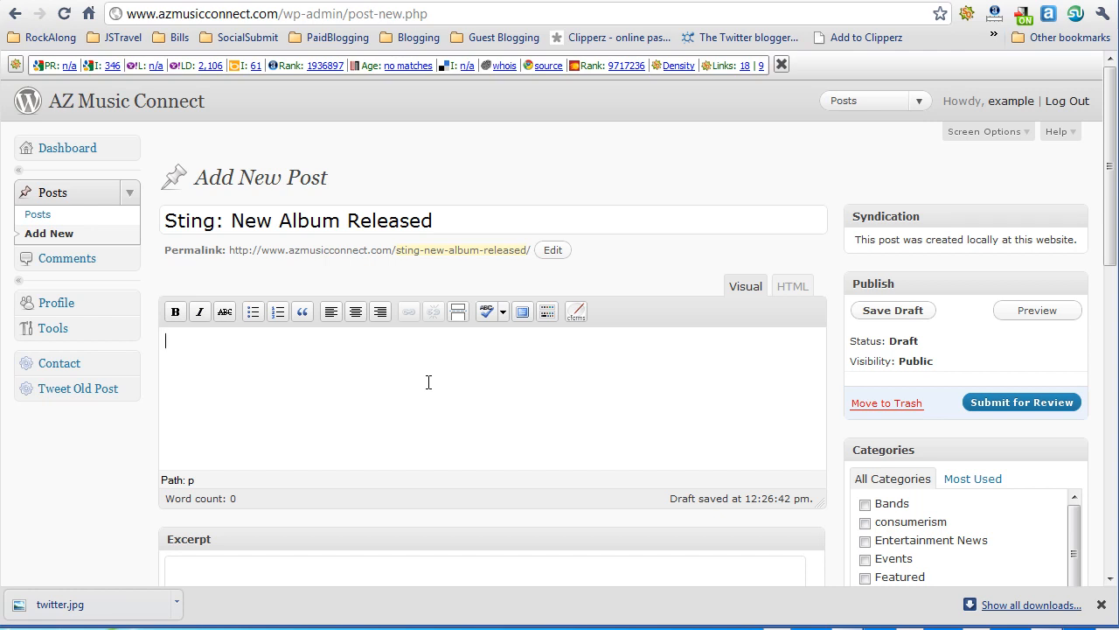
# - Write the intro sentence about Sting's new album and add a 'bullet 1' list item
pyautogui.scroll(-3)
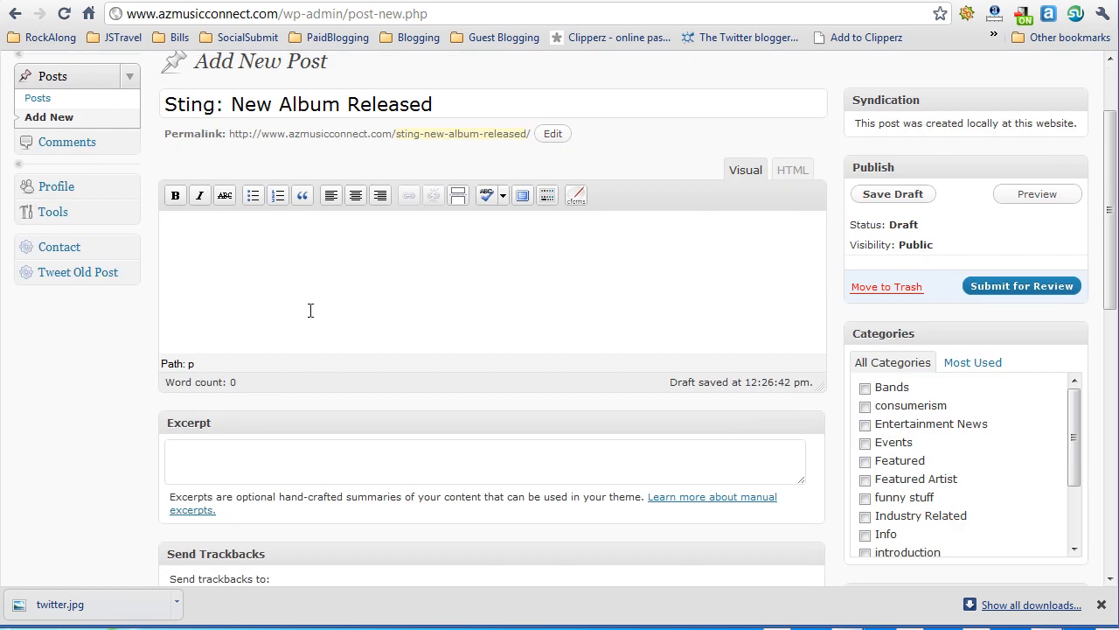
pyautogui.moveTo(340, 288)
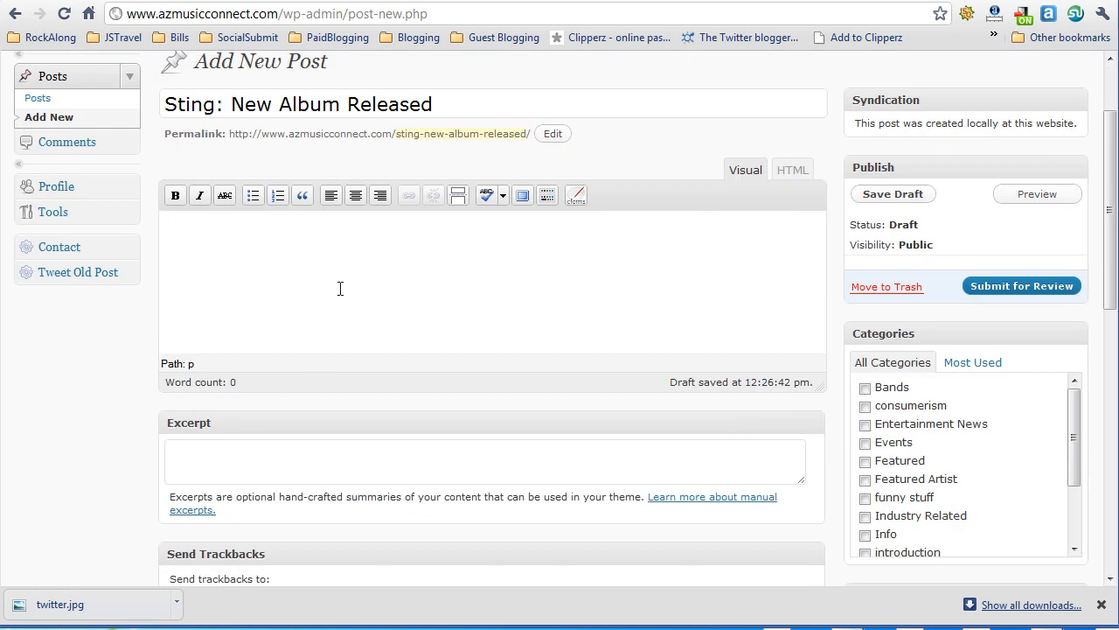
pyautogui.write('this is a')
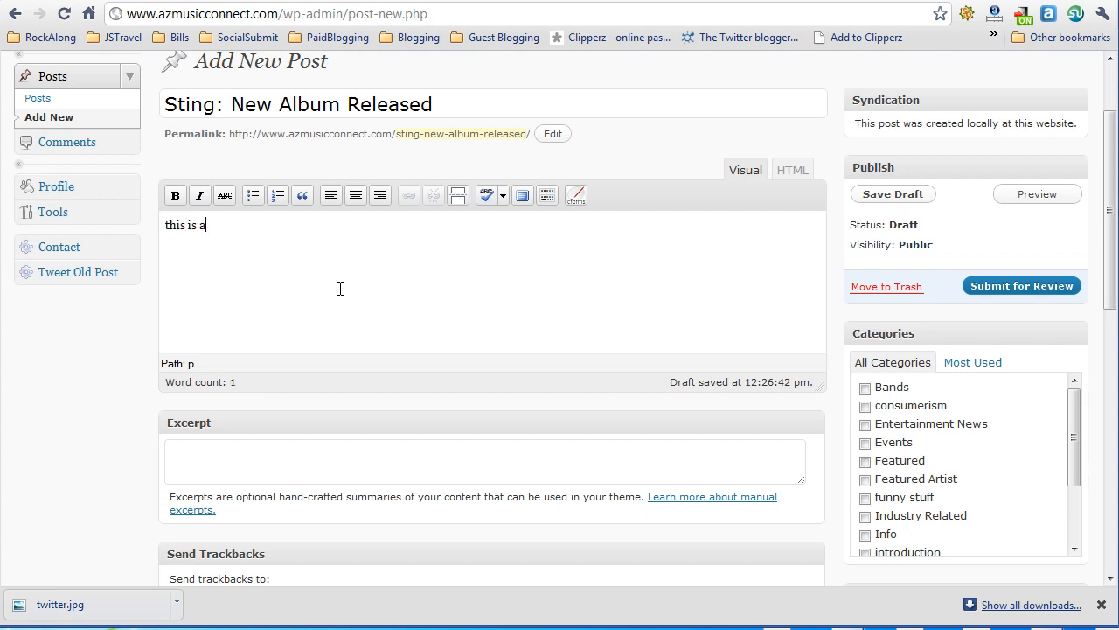
pyautogui.write('n article about the mus')
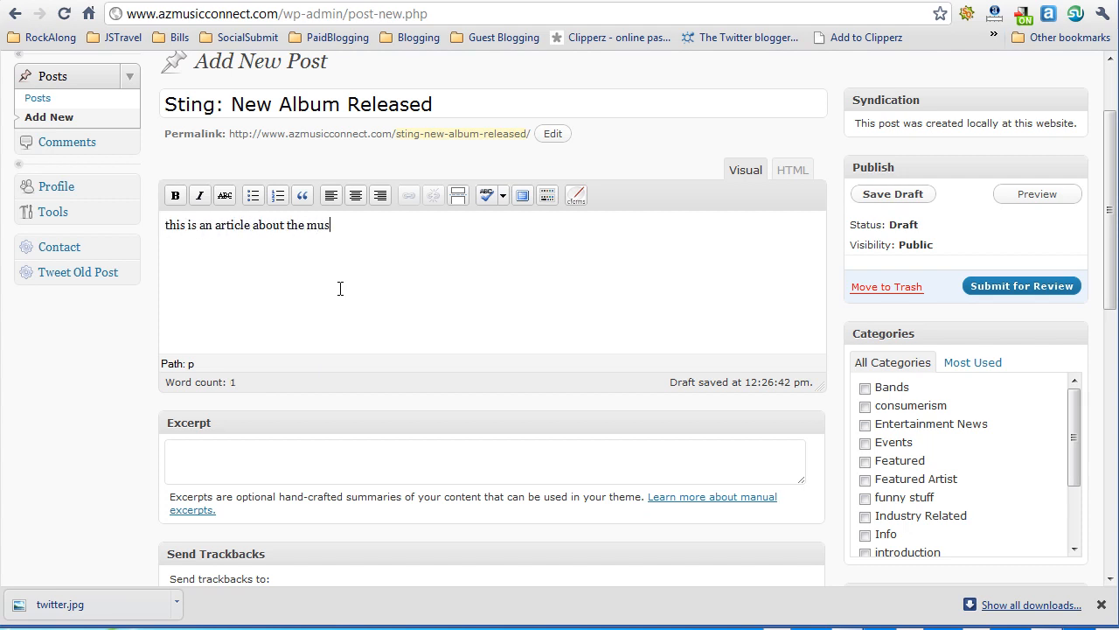
pyautogui.write('ician sting who is produ')
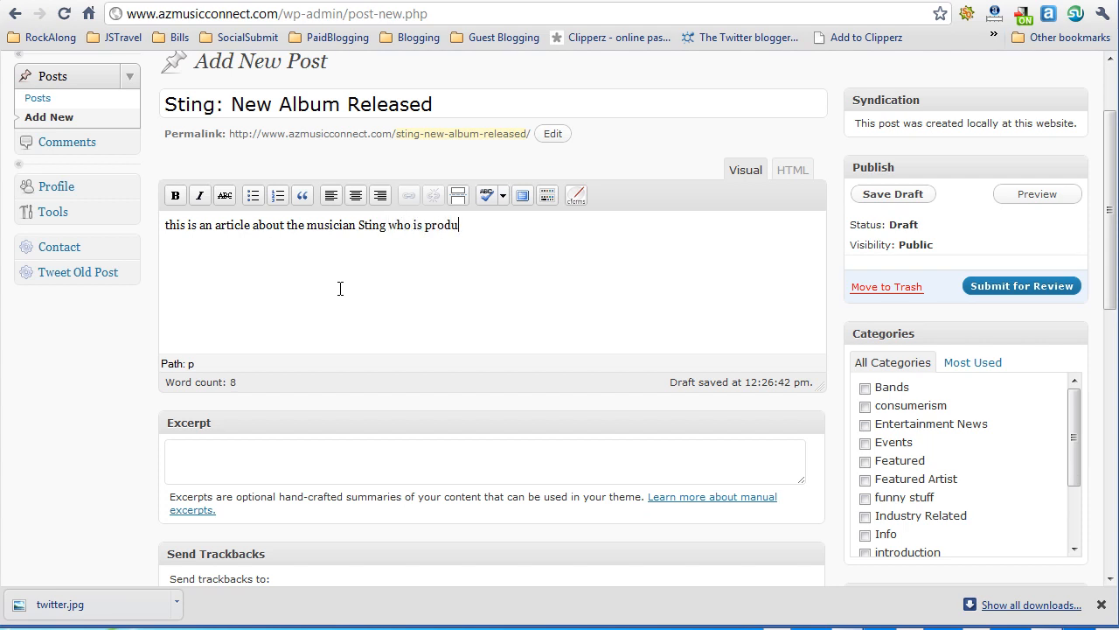
pyautogui.write('cing a ne')
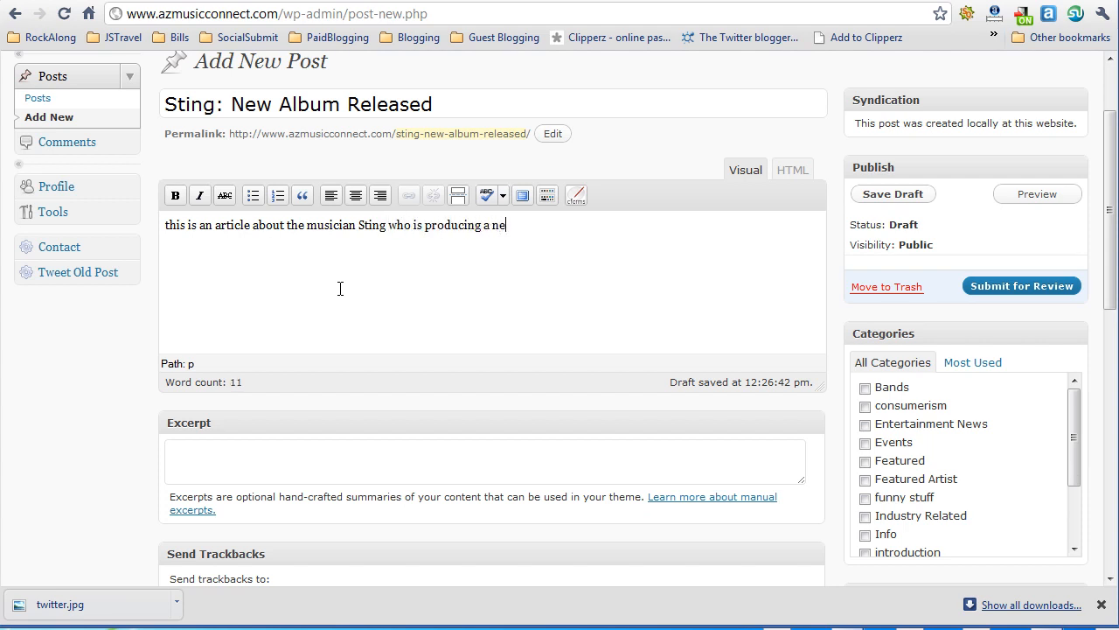
pyautogui.write('w album.')
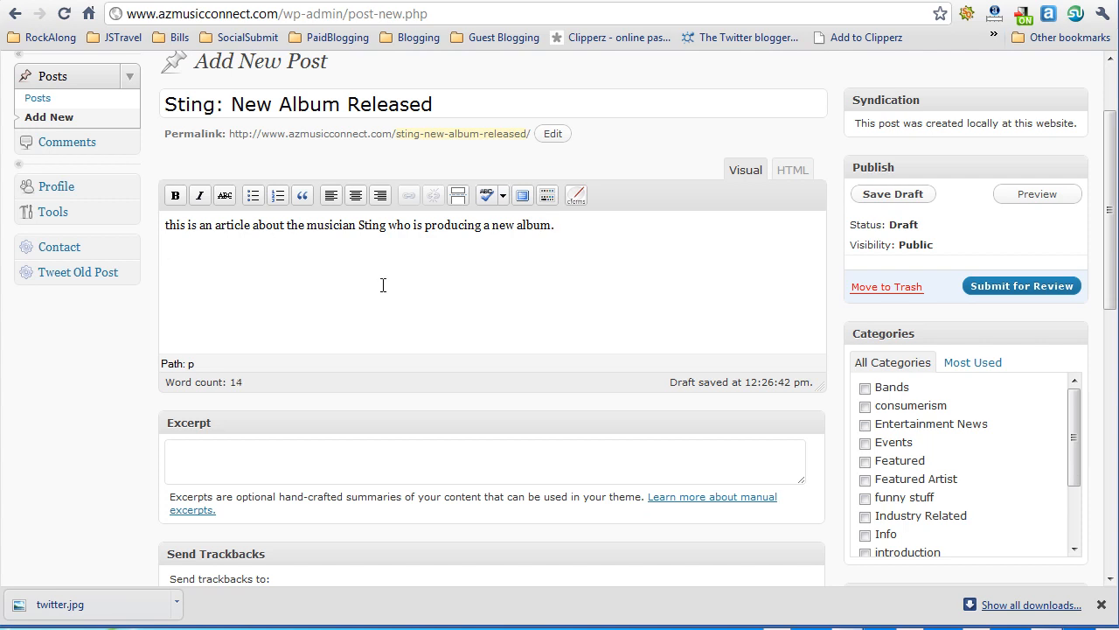
pyautogui.moveTo(175, 195)
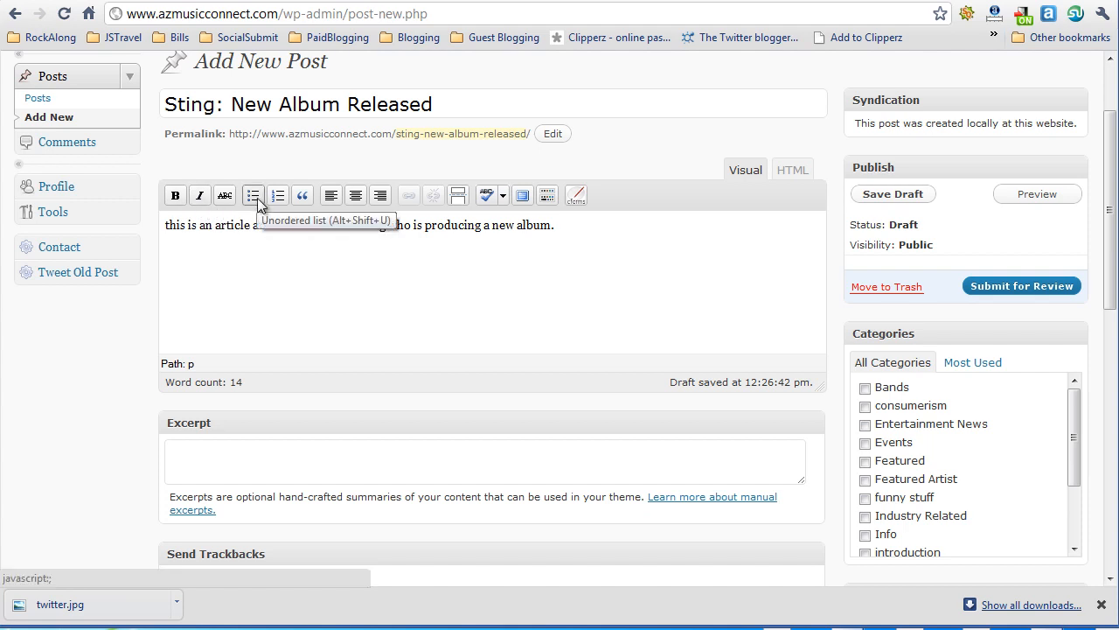
pyautogui.click(253, 195)
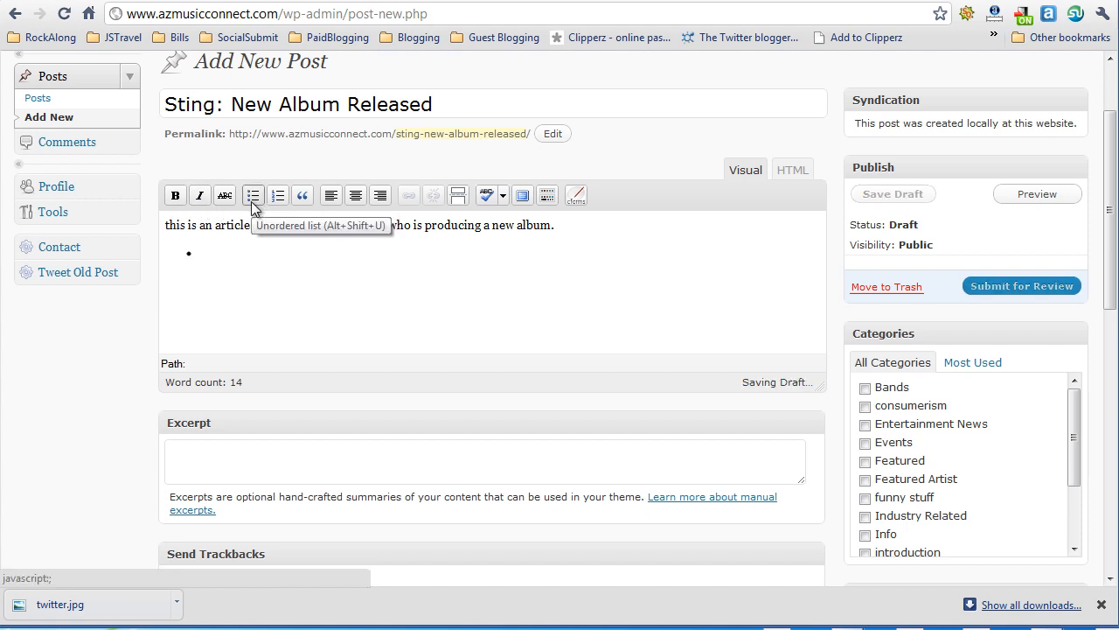
pyautogui.write('bullet 1')
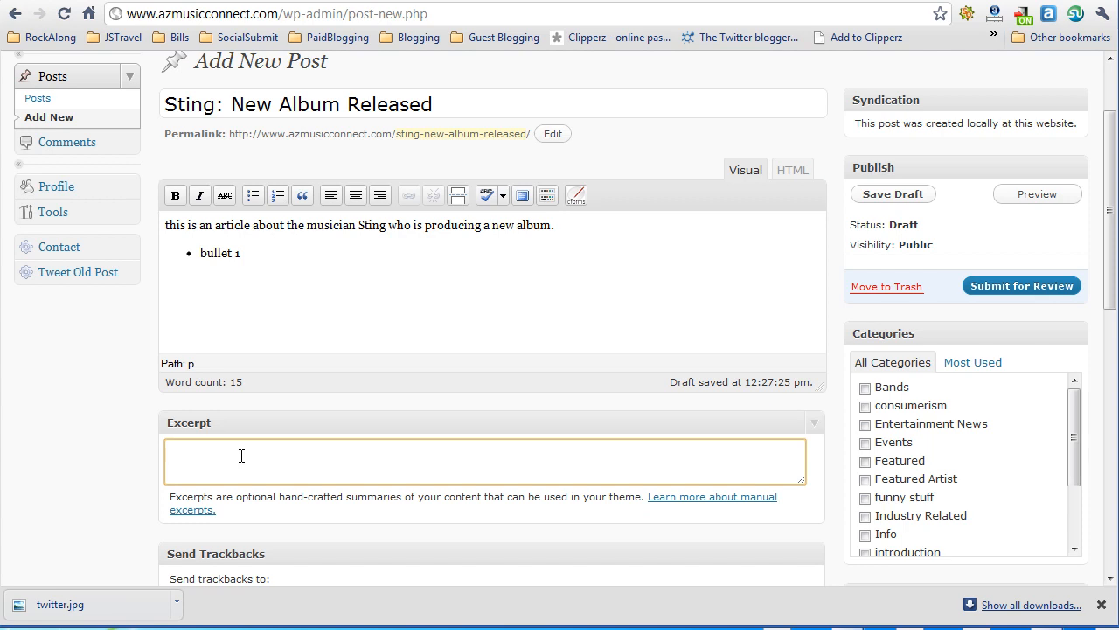
# - Enter an excerpt saying Sting is releasing a new album with several songs, coming soon
pyautogui.click(169, 452)
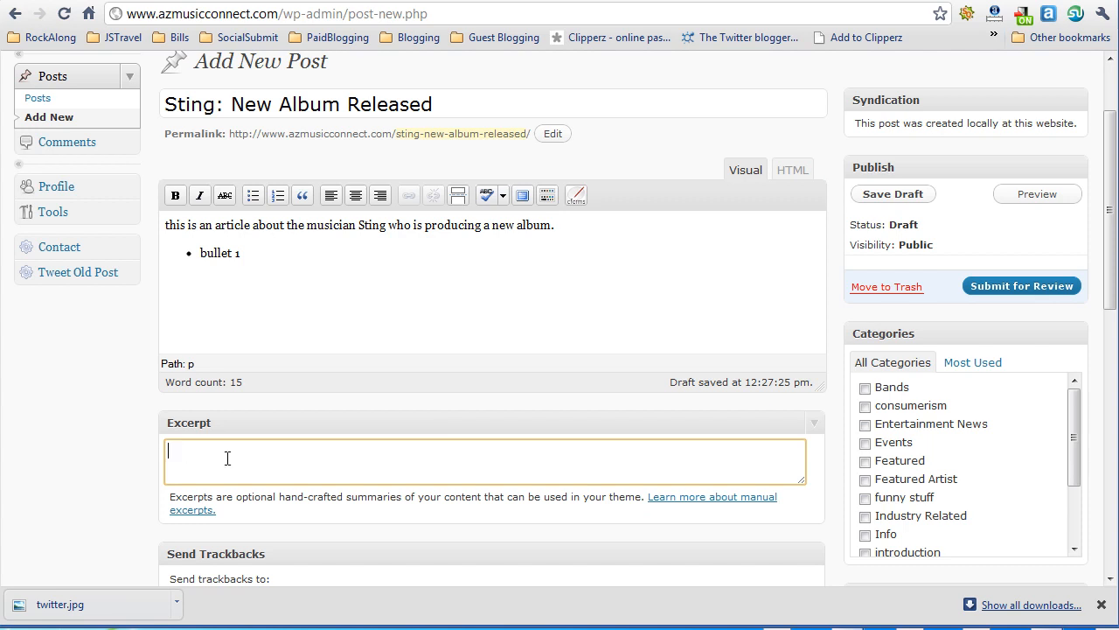
pyautogui.write('St')
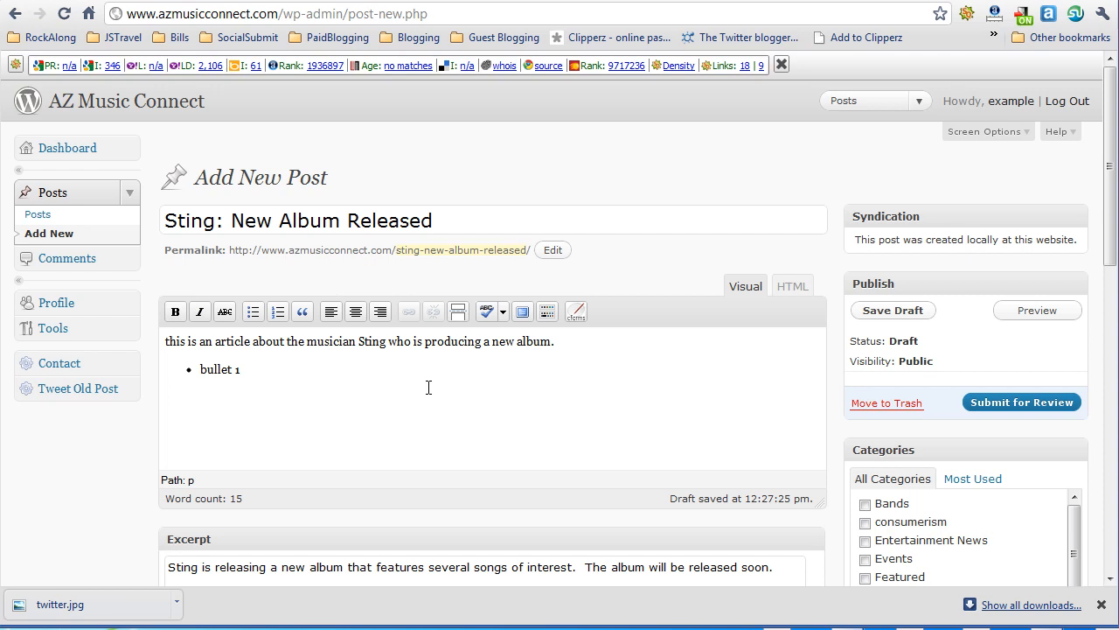
# - Tick the Music News category and paste the Sting biography into the body
pyautogui.scroll(-3)
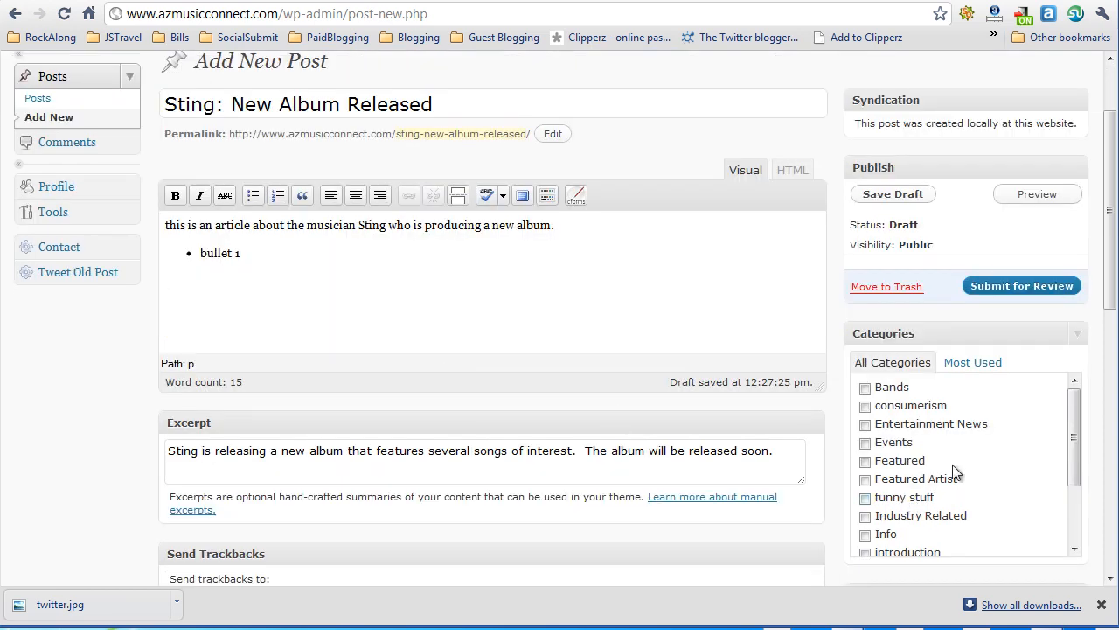
pyautogui.moveTo(937, 446)
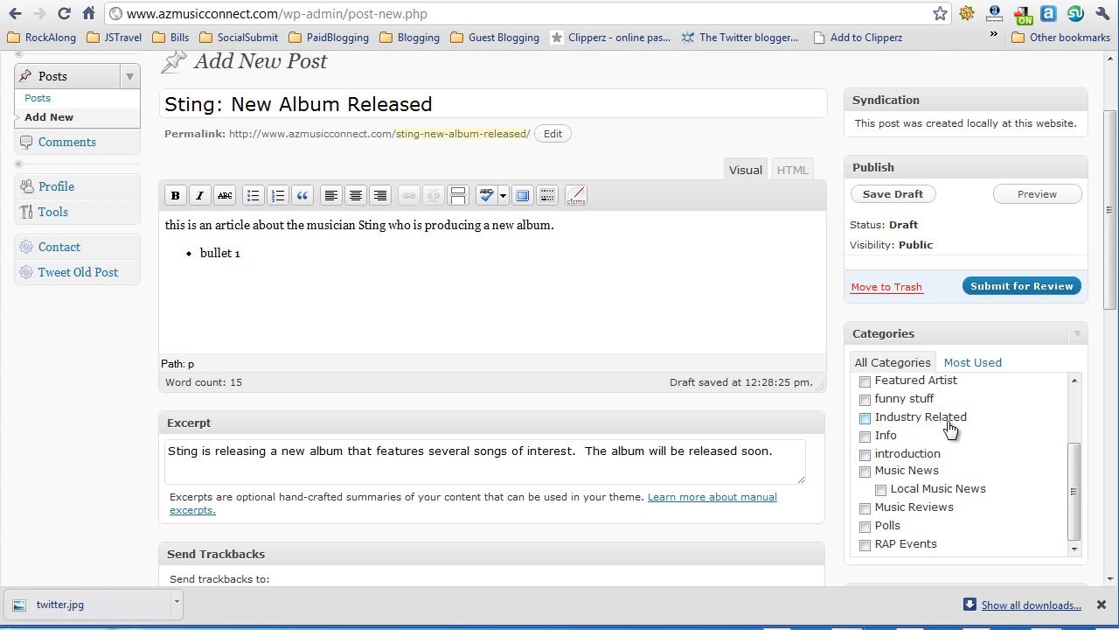
pyautogui.scroll(-3)
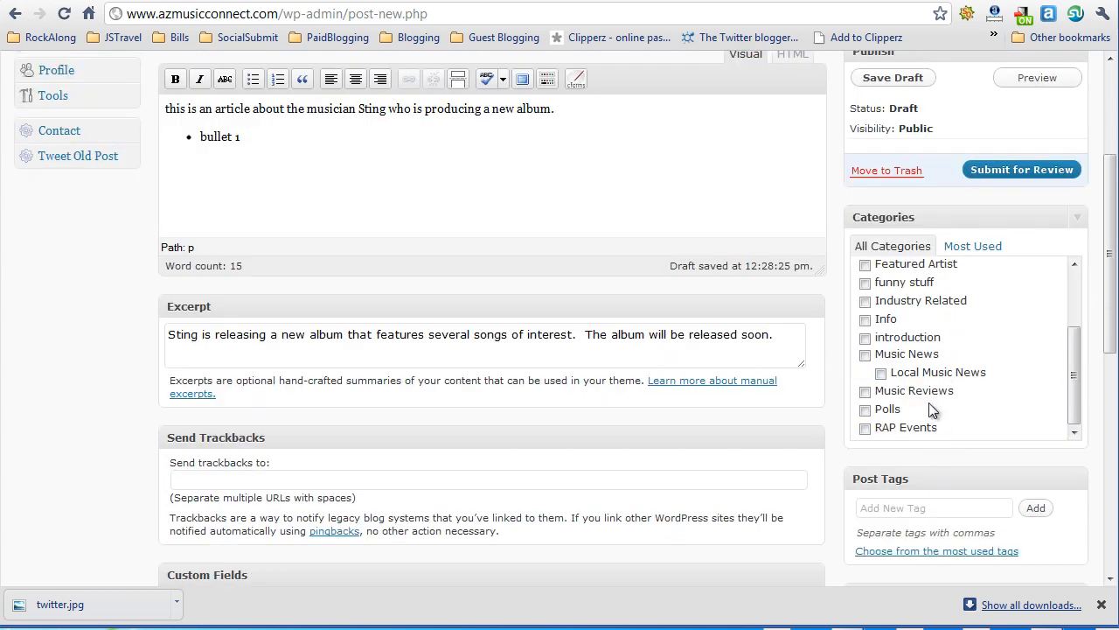
pyautogui.click(865, 353)
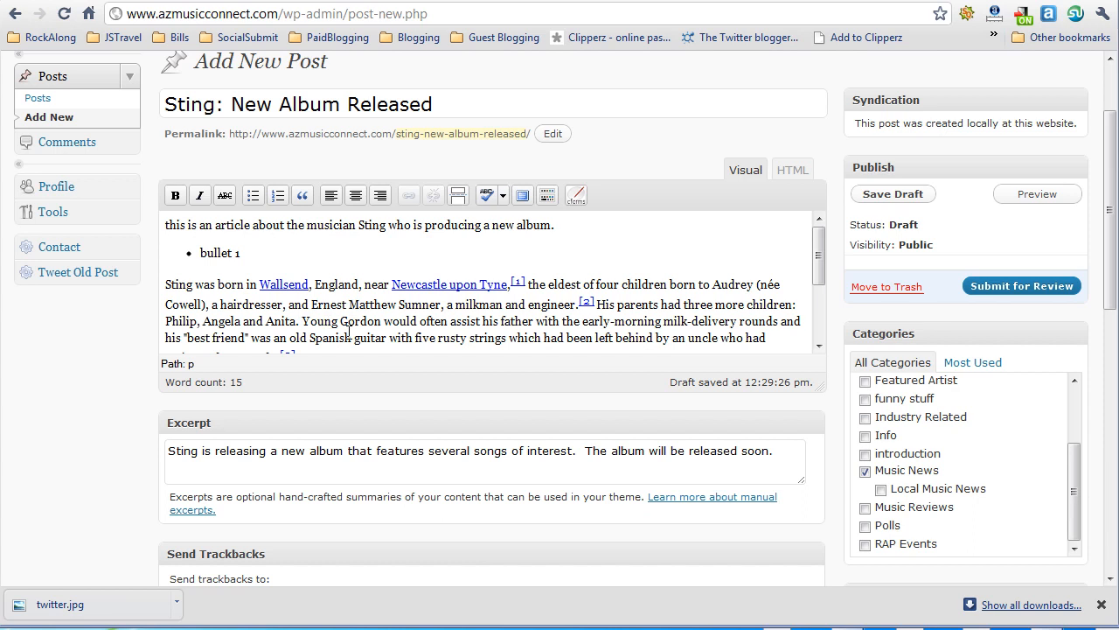
pyautogui.moveTo(486, 322)
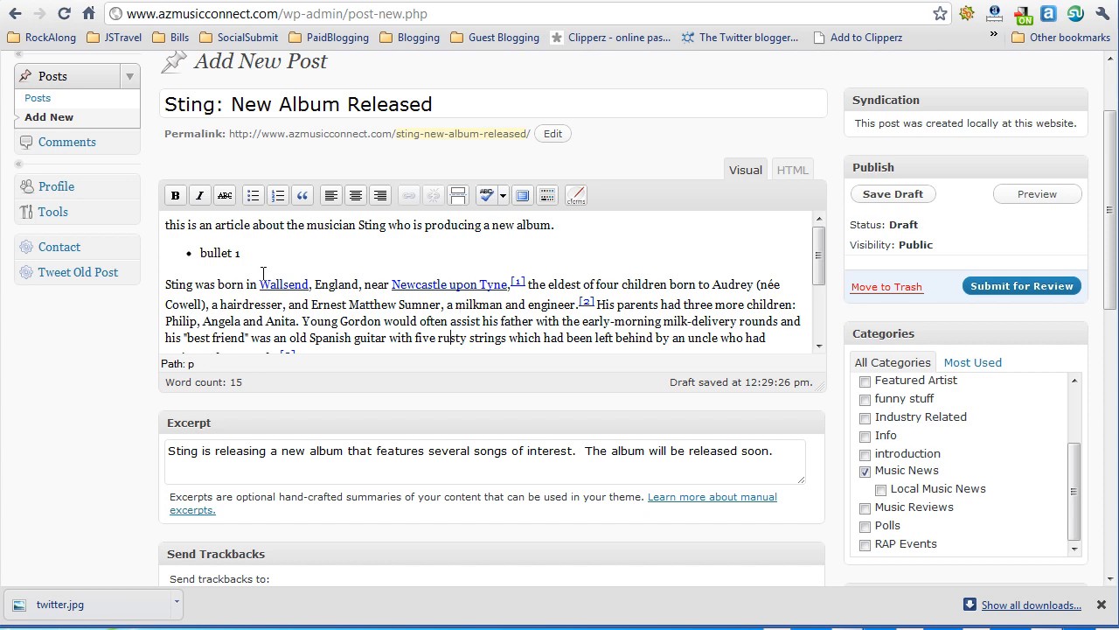
pyautogui.moveTo(128, 195)
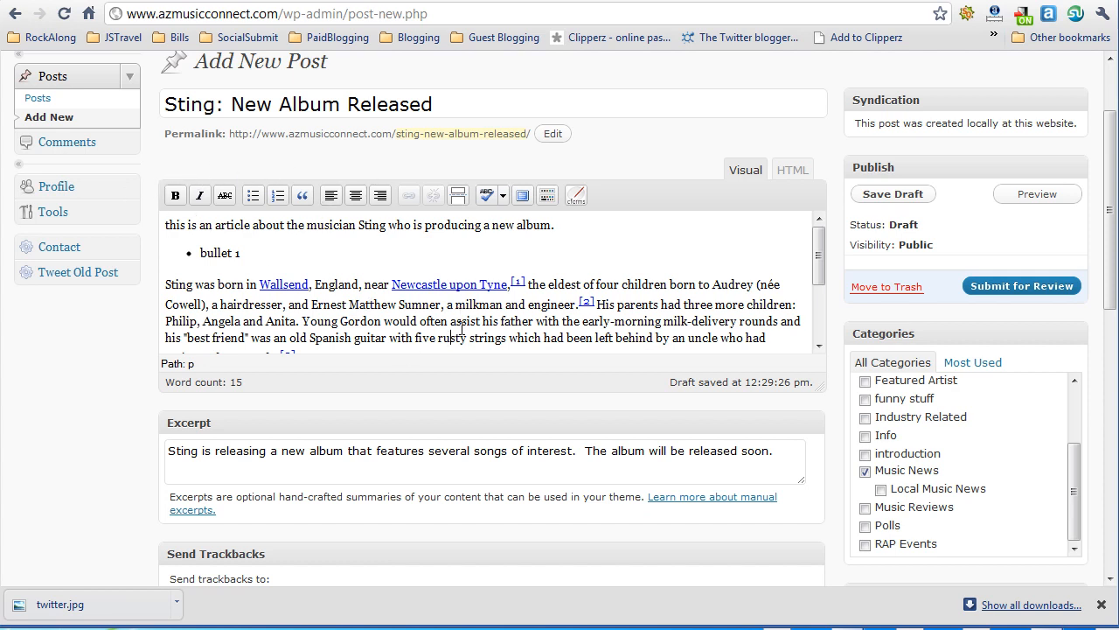
pyautogui.moveTo(617, 342)
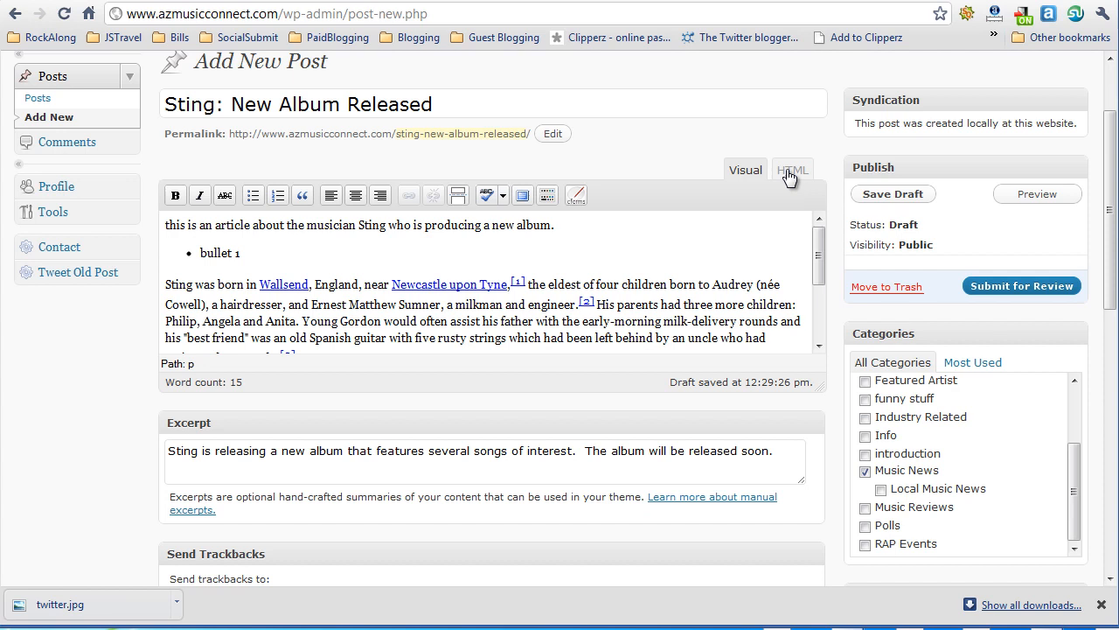
# - Insert the Sting photo with an <img src> tag in the HTML view
pyautogui.click(791, 170)
pyautogui.write('<img')
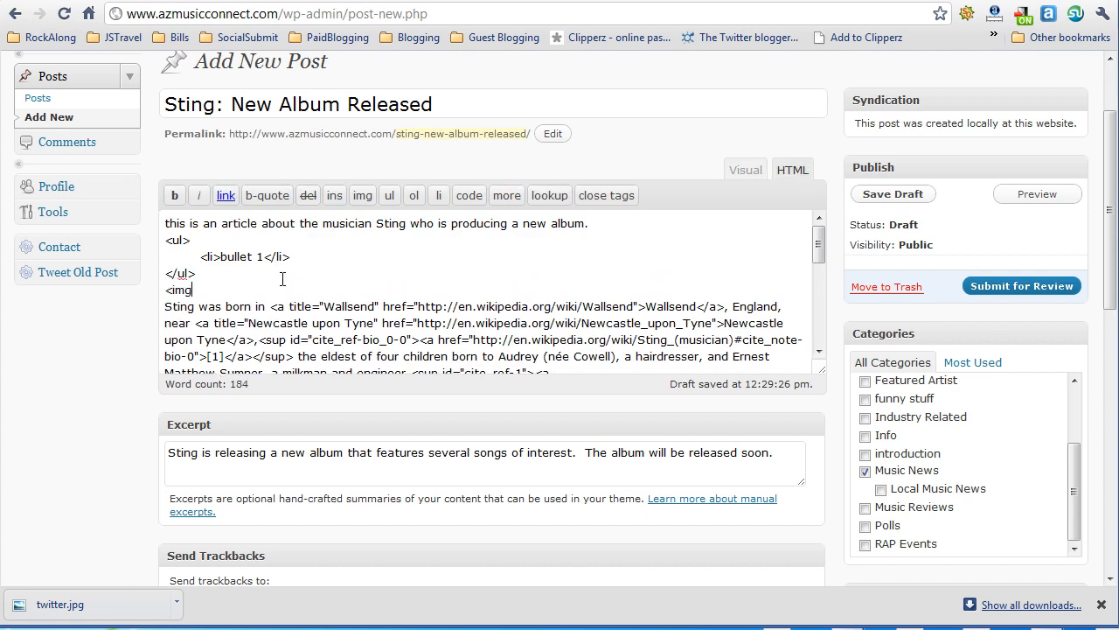
pyautogui.write('src="http://')
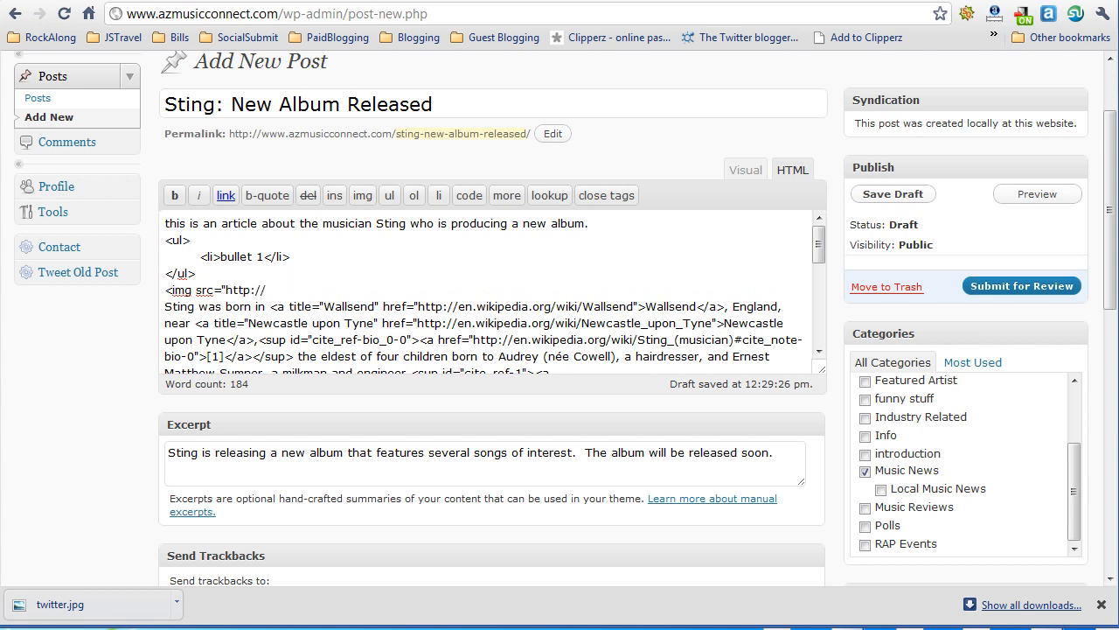
pyautogui.click(744, 170)
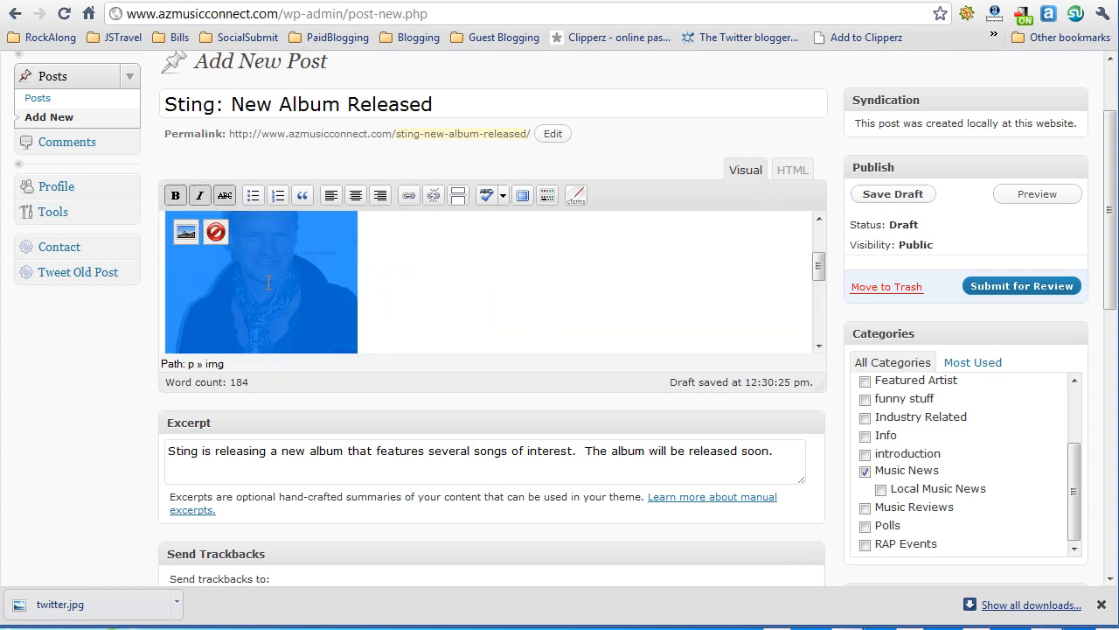
# - Align the Sting photo left so the biography text wraps beside it
pyautogui.click(356, 195)
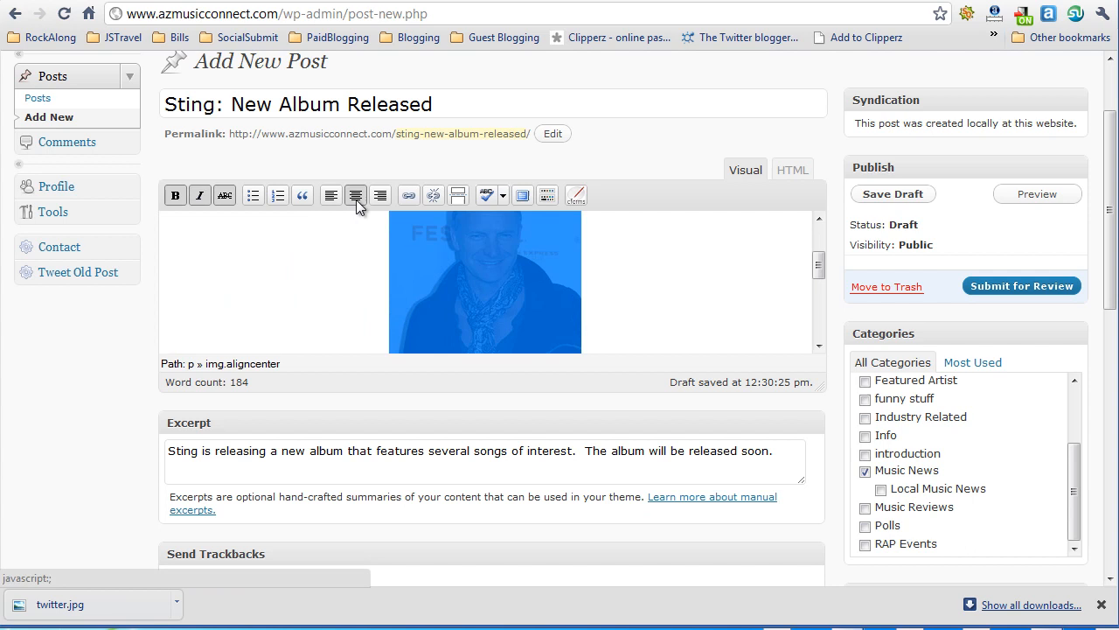
pyautogui.click(379, 195)
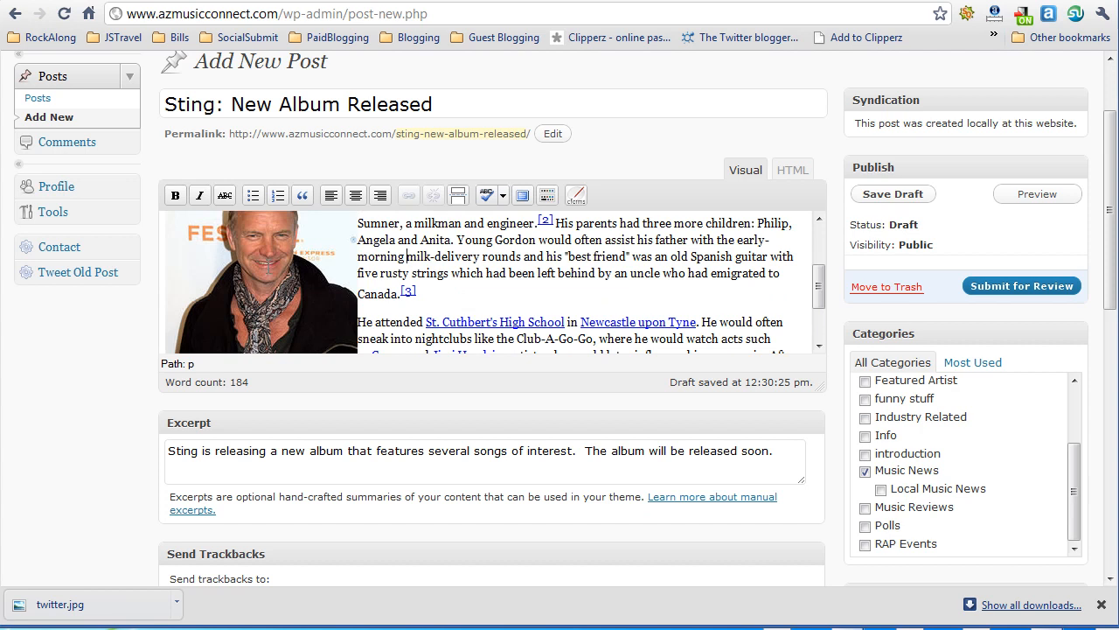
pyautogui.click(261, 281)
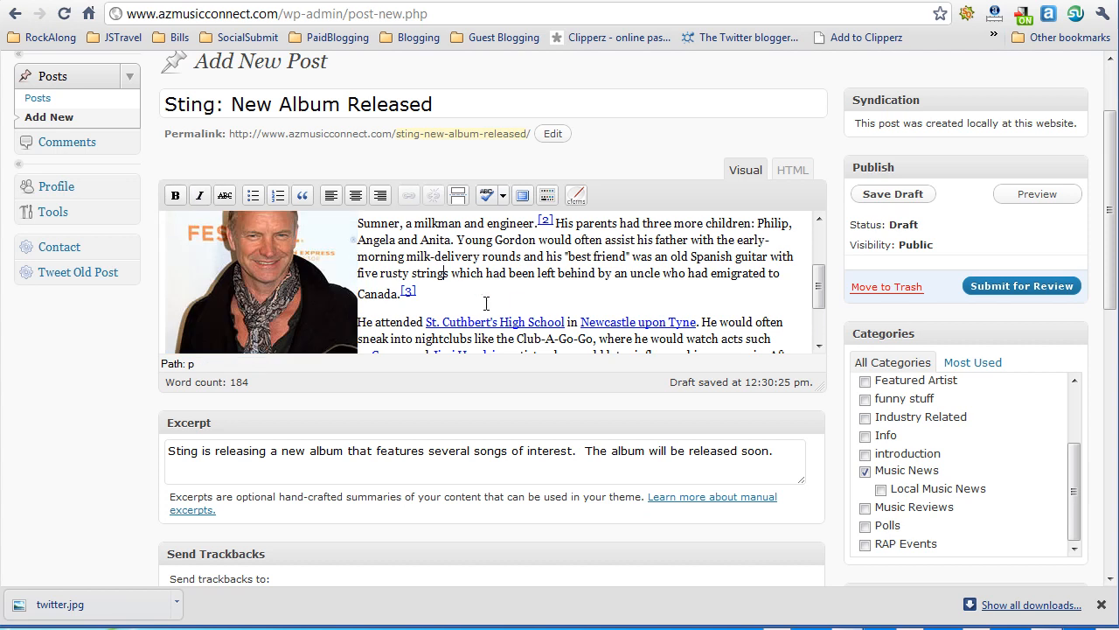
pyautogui.click(261, 280)
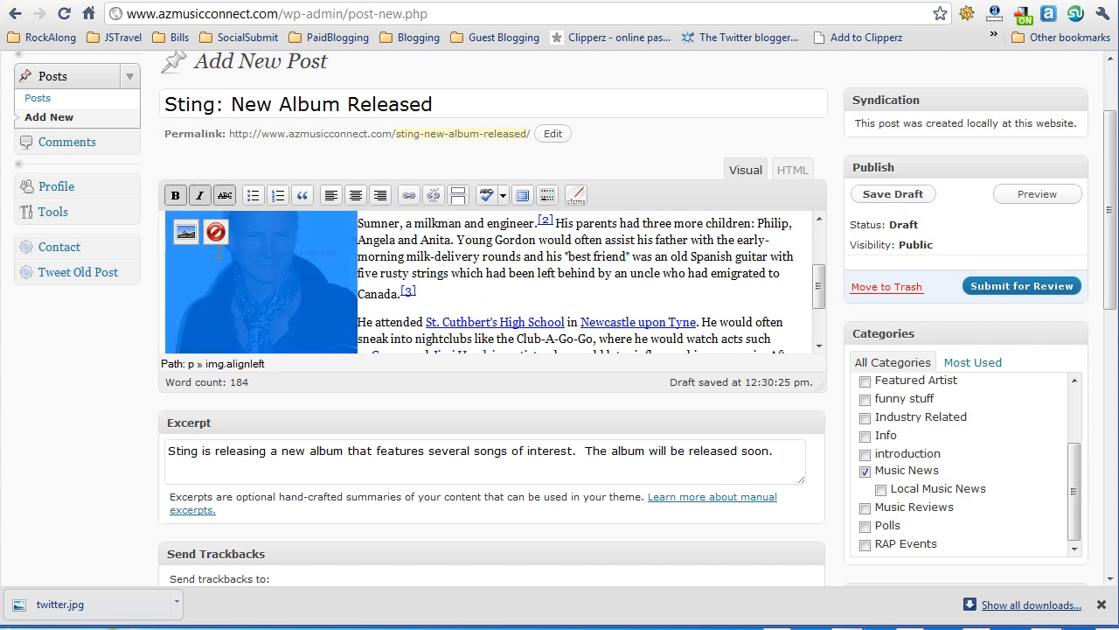
pyautogui.click(186, 232)
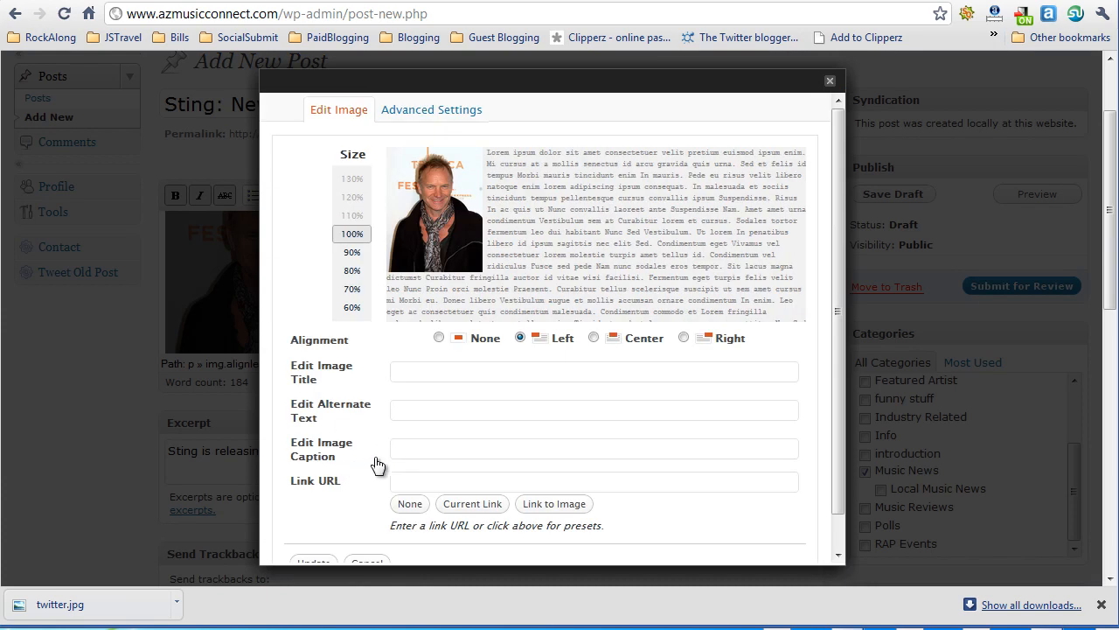
# - Caption the Sting photo 'Image Credit: Author' and apply the update
pyautogui.click(594, 447)
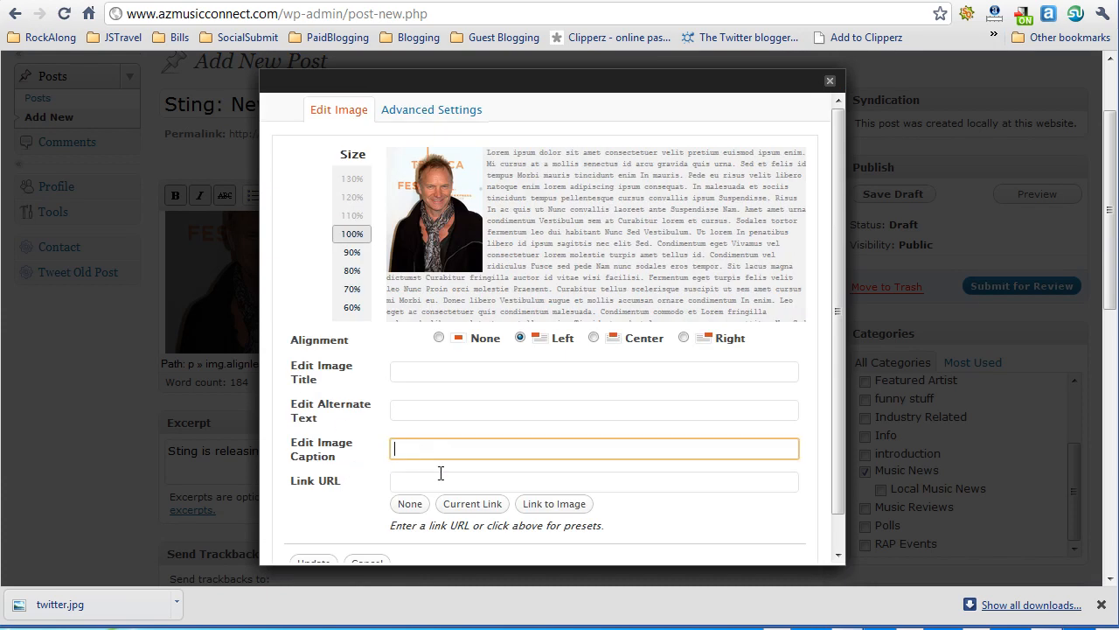
pyautogui.write('Image Credit:')
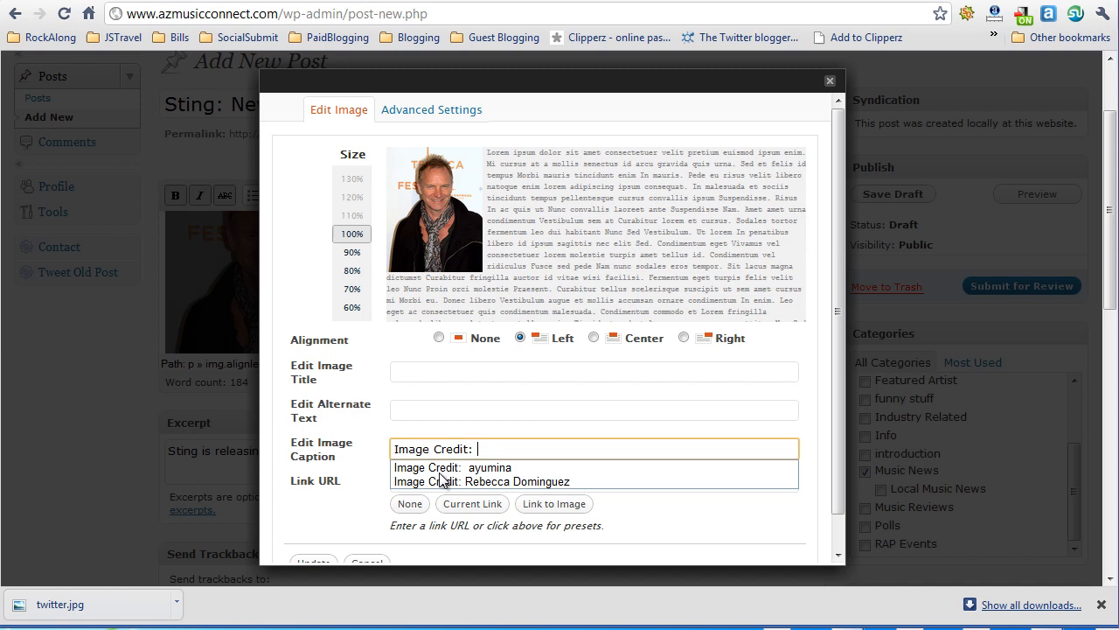
pyautogui.write('Author')
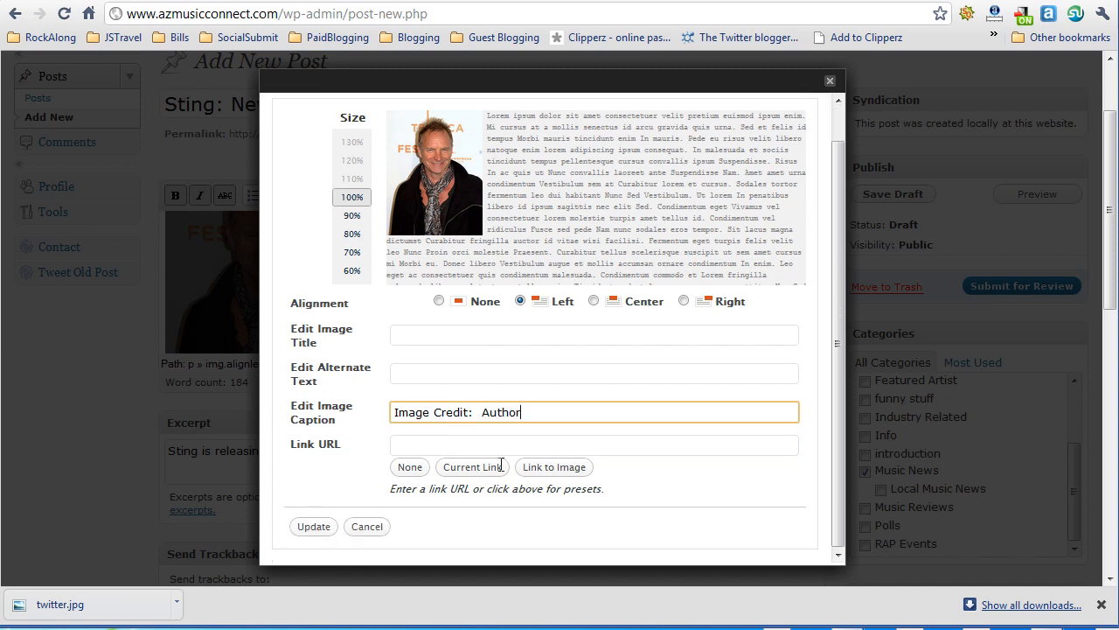
pyautogui.click(313, 525)
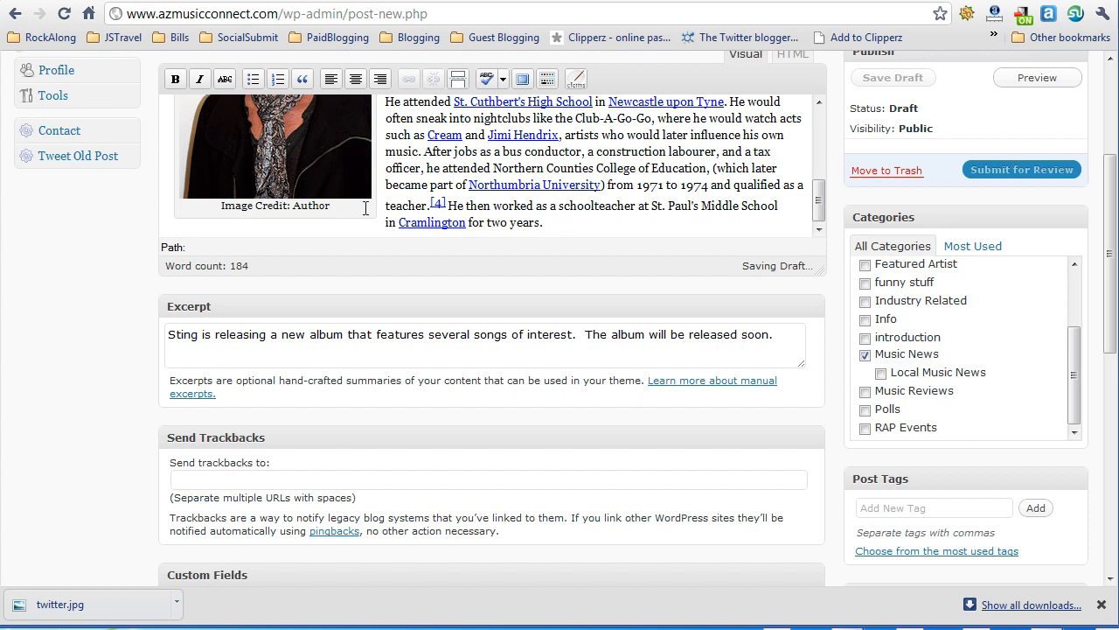
pyautogui.tripleClick(274, 205)
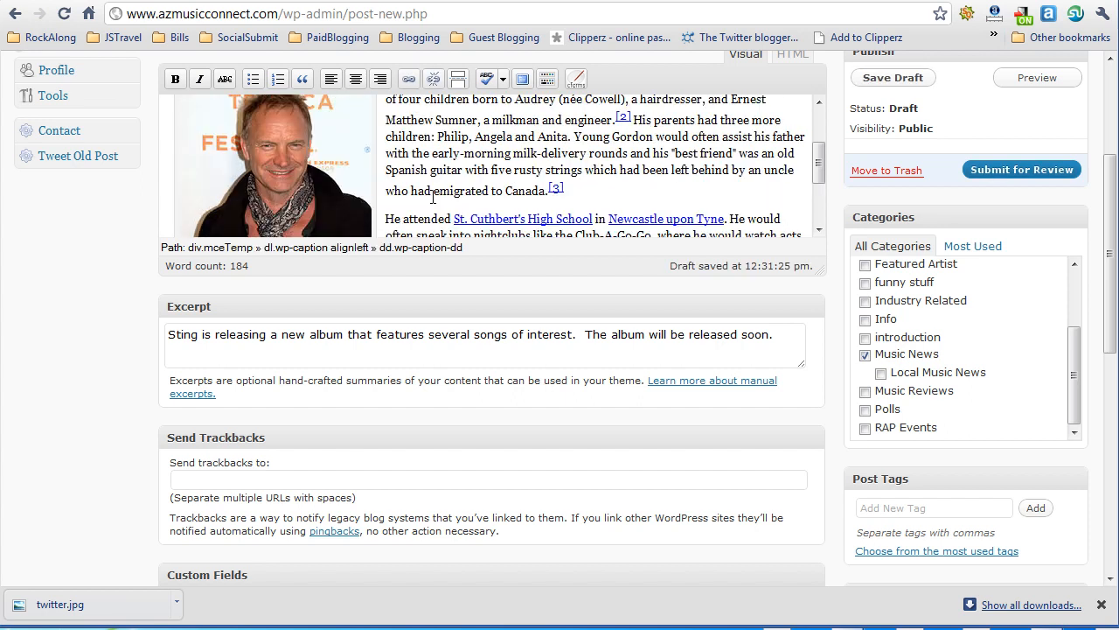
pyautogui.scroll(-3)
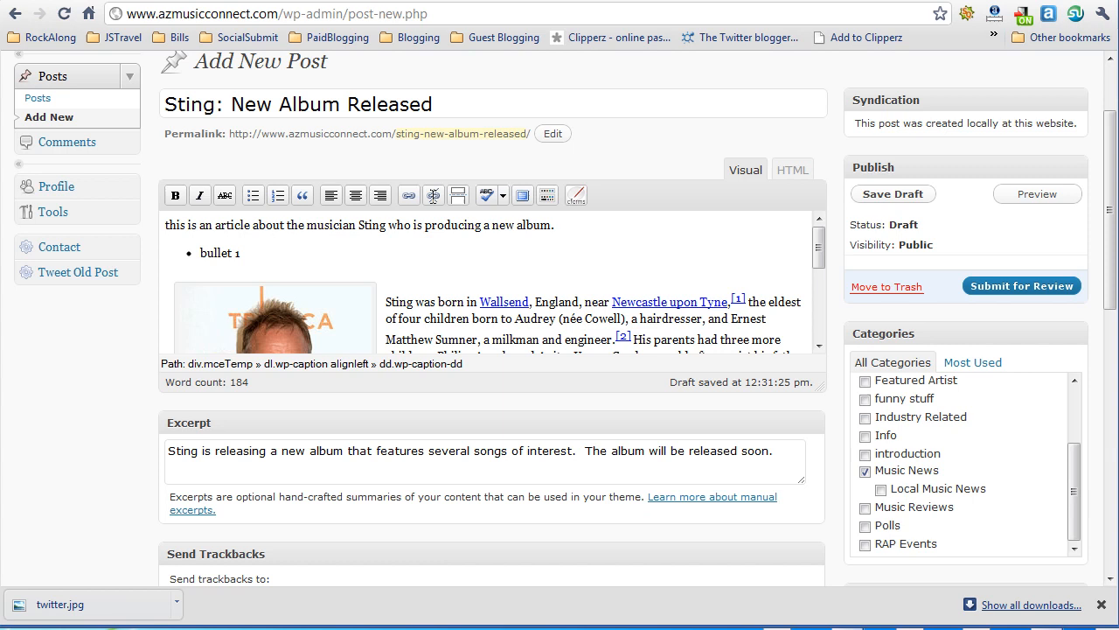
pyautogui.scroll(-3)
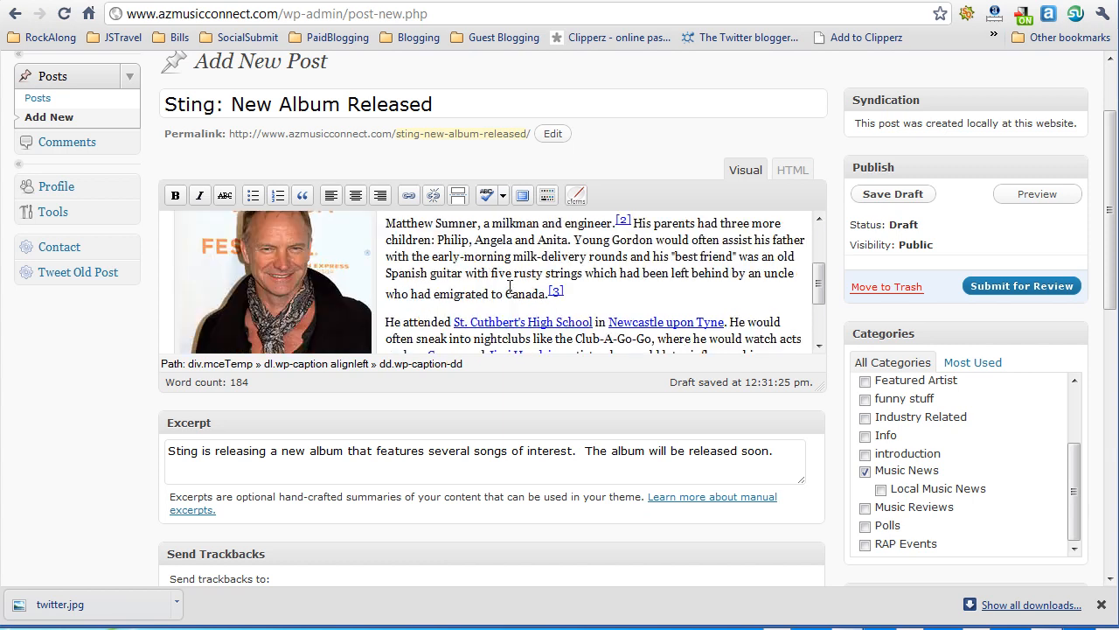
pyautogui.scroll(-3)
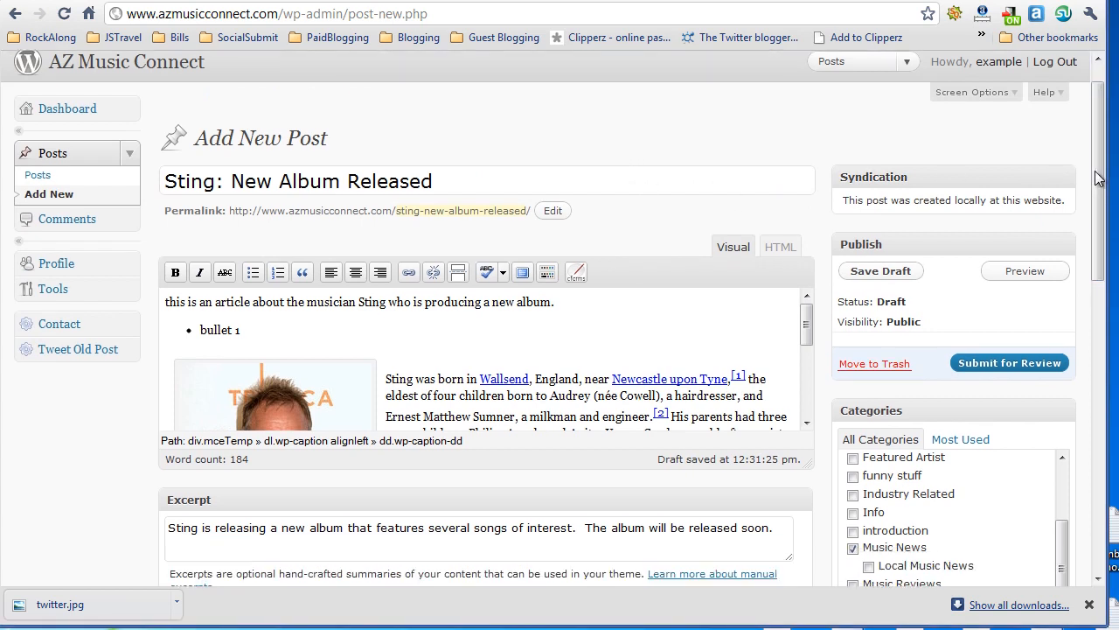
pyautogui.scroll(-3)
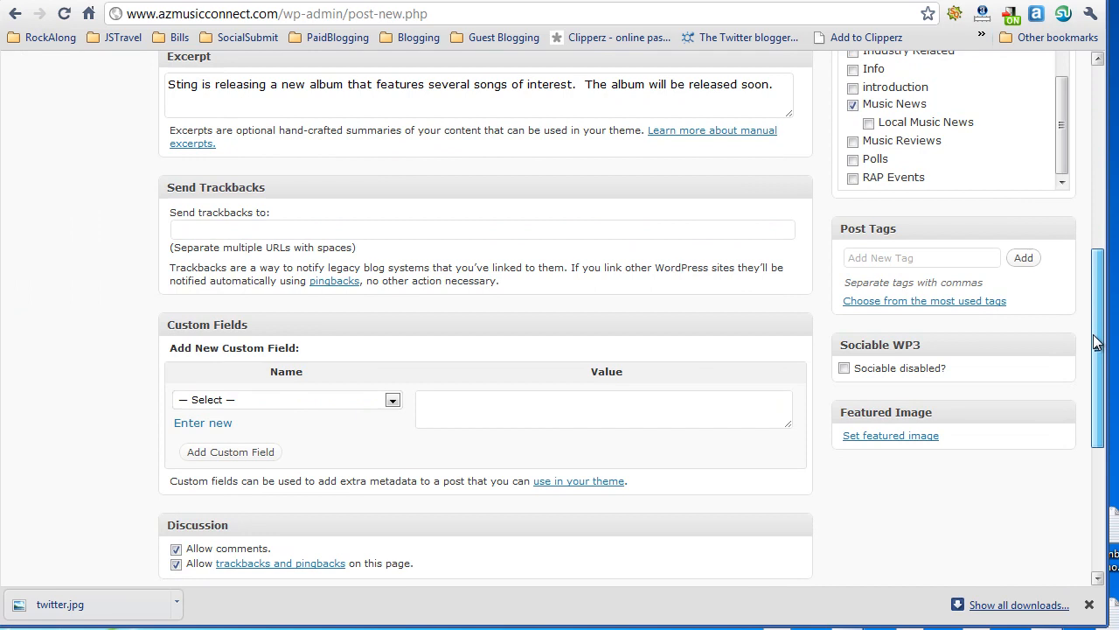
pyautogui.scroll(-3)
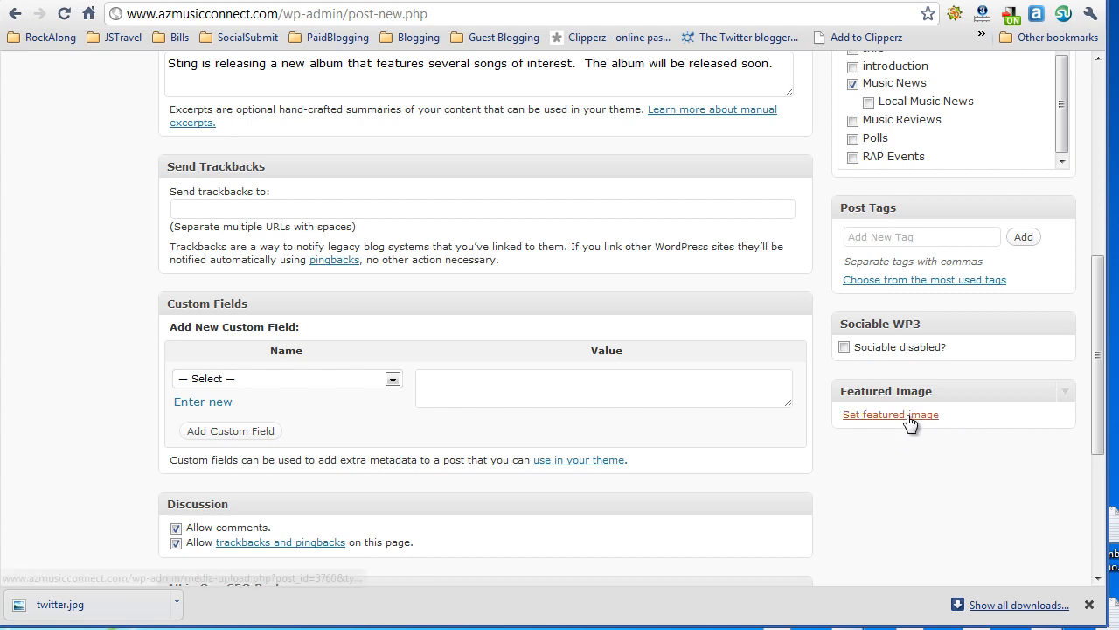
pyautogui.moveTo(890, 414)
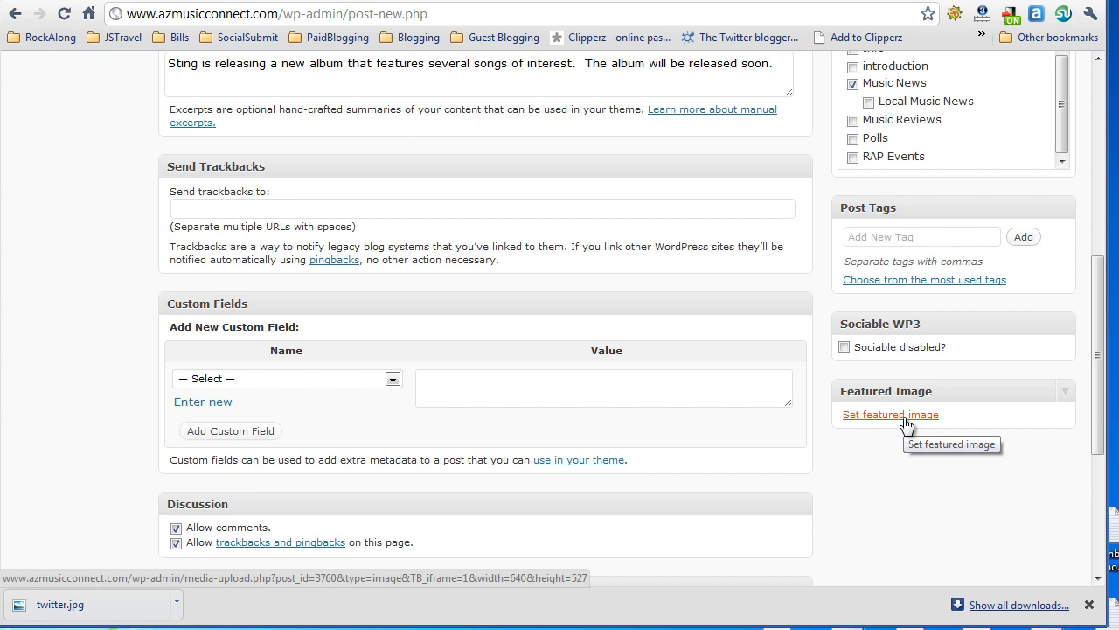
pyautogui.moveTo(905, 425)
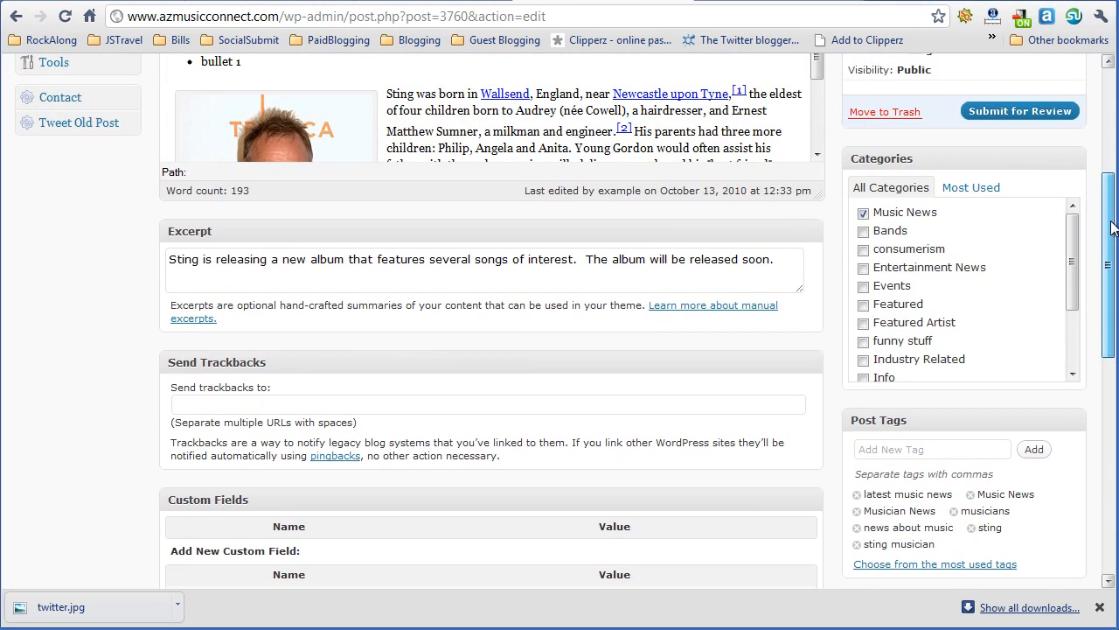
pyautogui.scroll(-3)
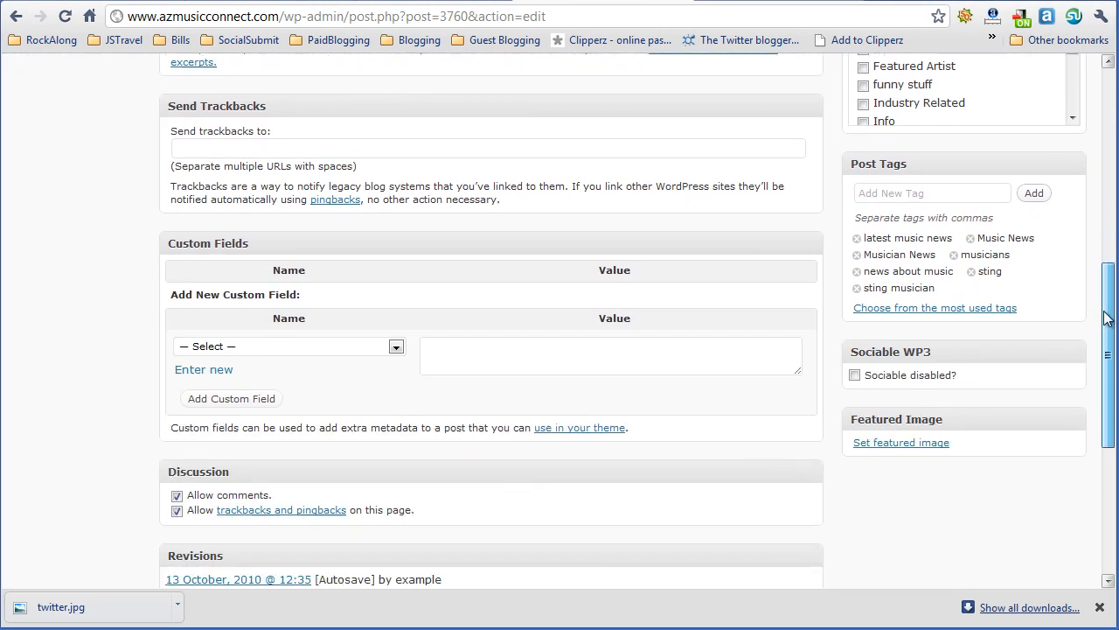
pyautogui.click(901, 442)
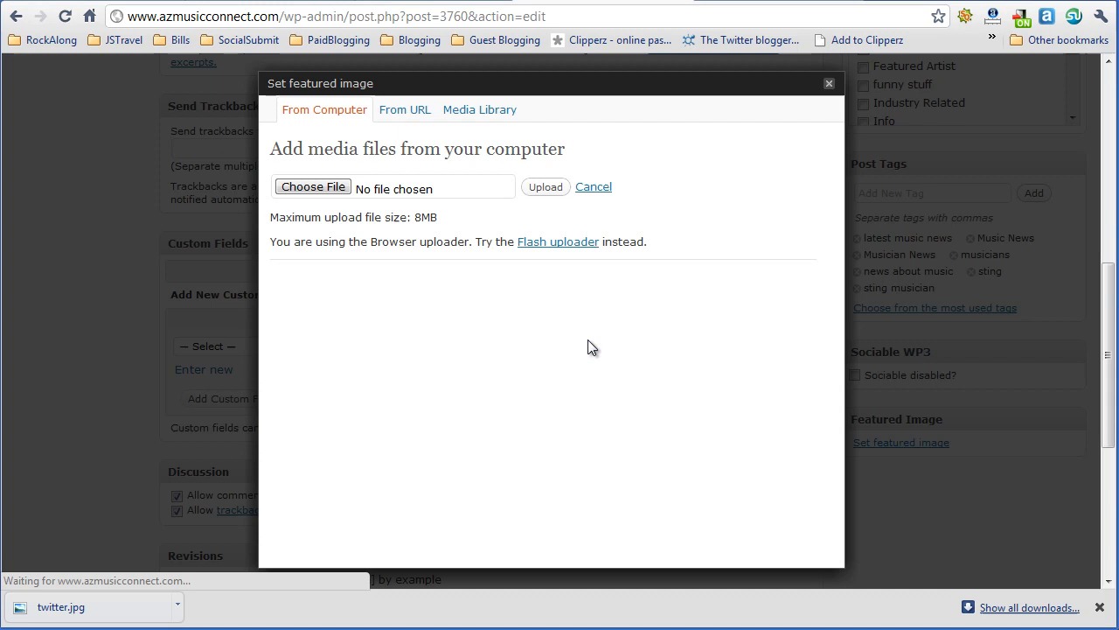
# - Upload the running wolves photo via the Flash uploader and use it as featured image
pyautogui.click(558, 241)
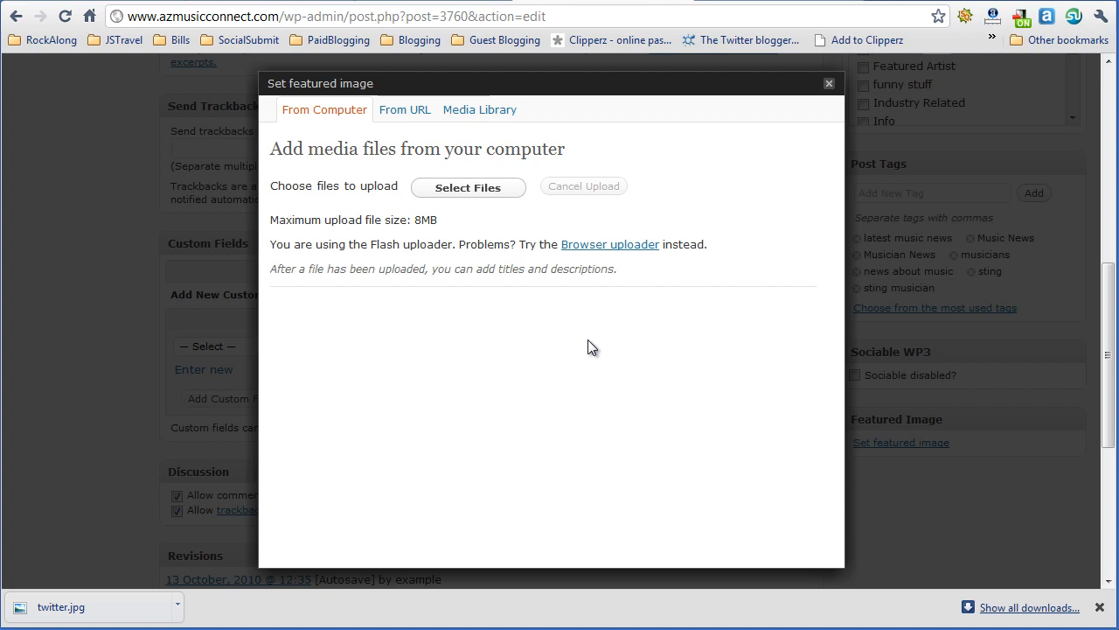
pyautogui.moveTo(540, 380)
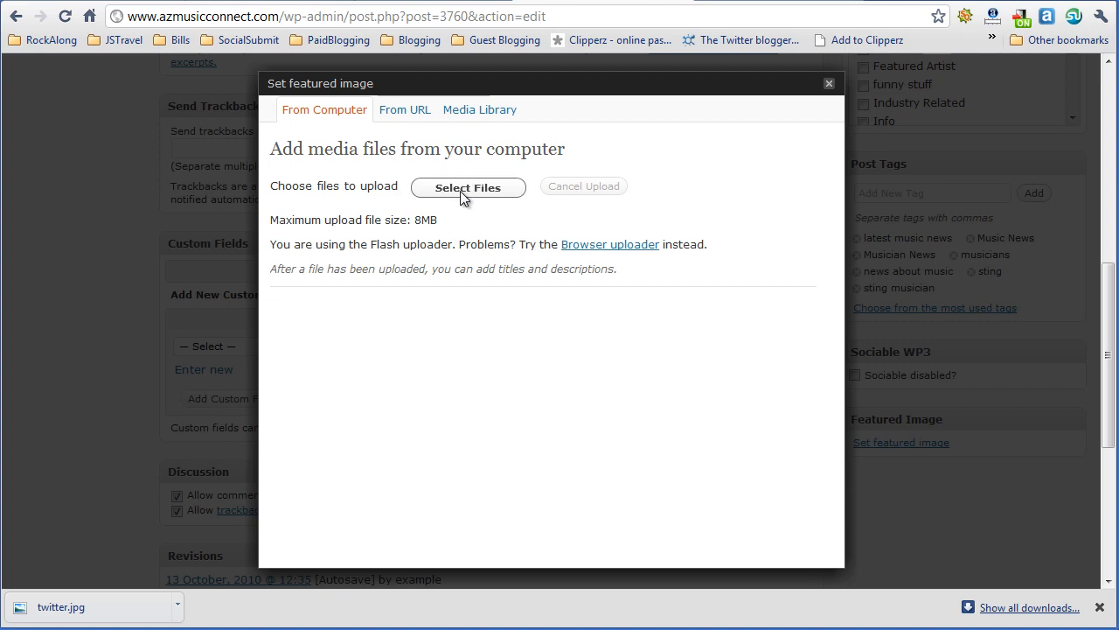
pyautogui.click(468, 188)
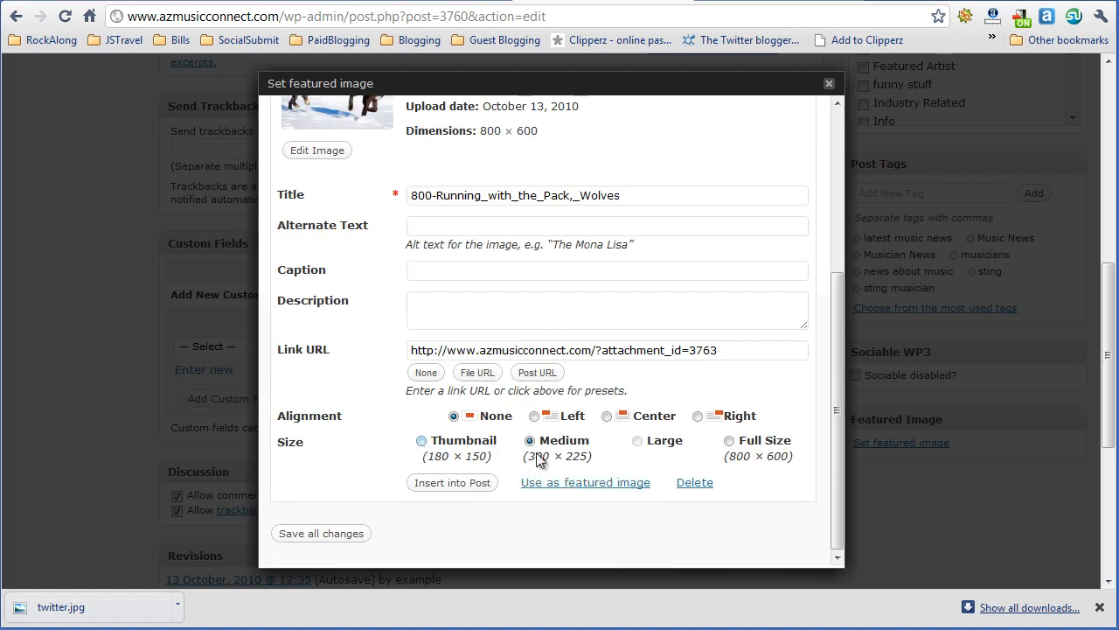
pyautogui.moveTo(585, 482)
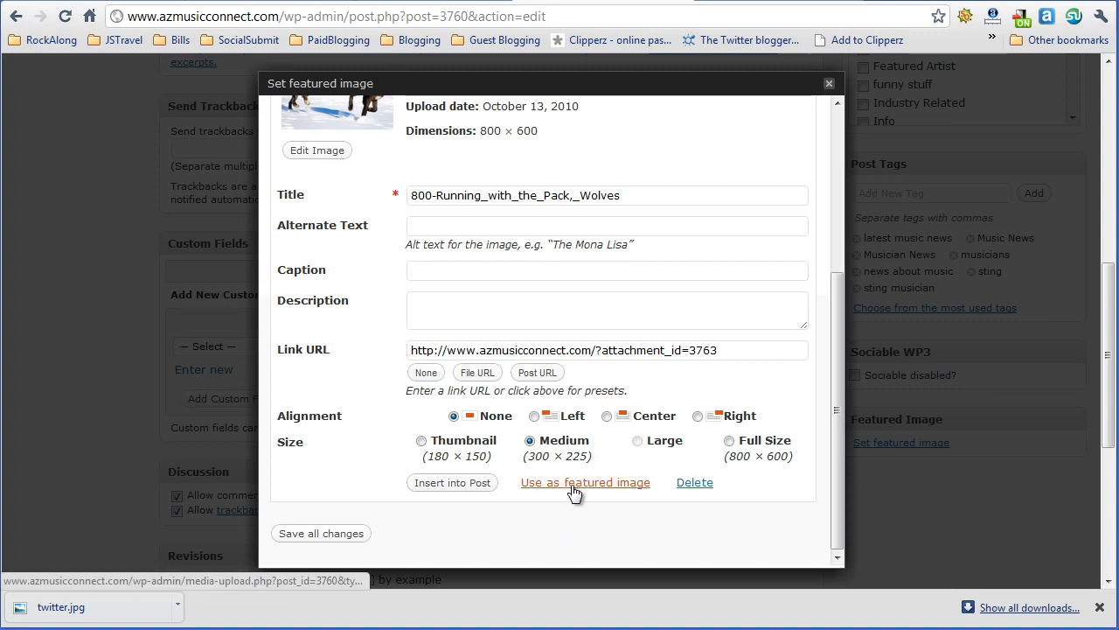
pyautogui.click(585, 482)
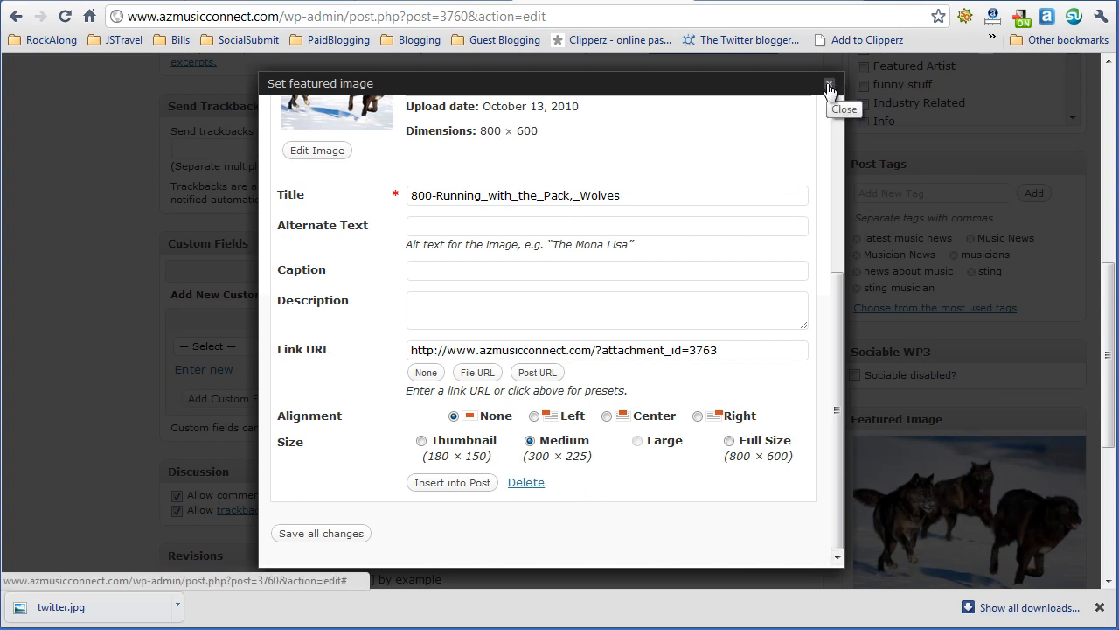
pyautogui.click(829, 87)
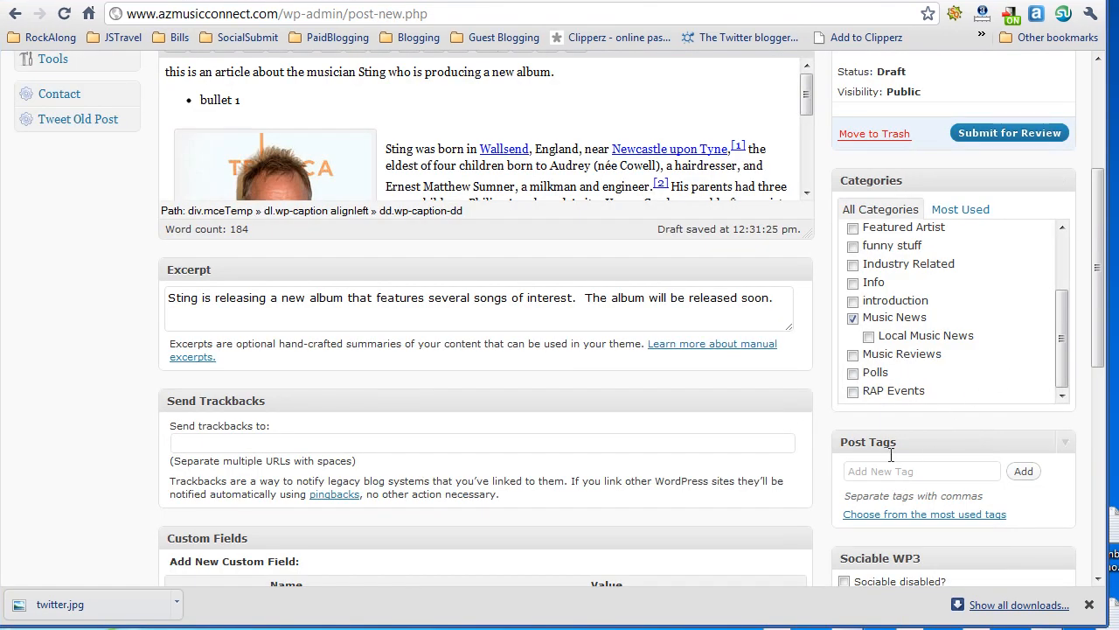
# - Add the tags 'sting' and 'latest music news' to the post
pyautogui.scroll(-3)
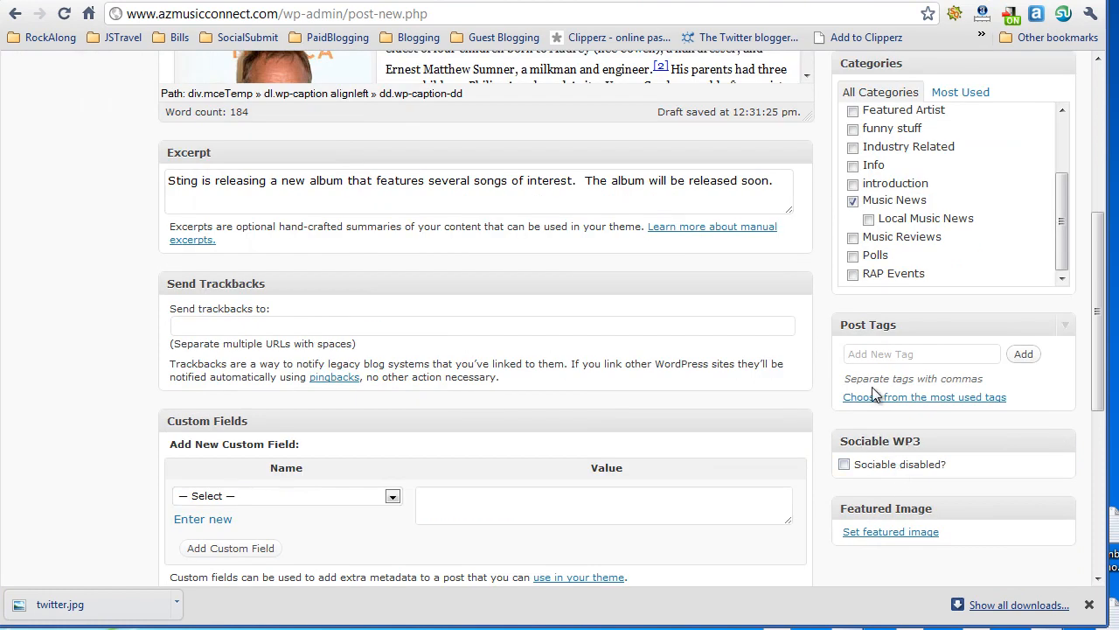
pyautogui.click(921, 353)
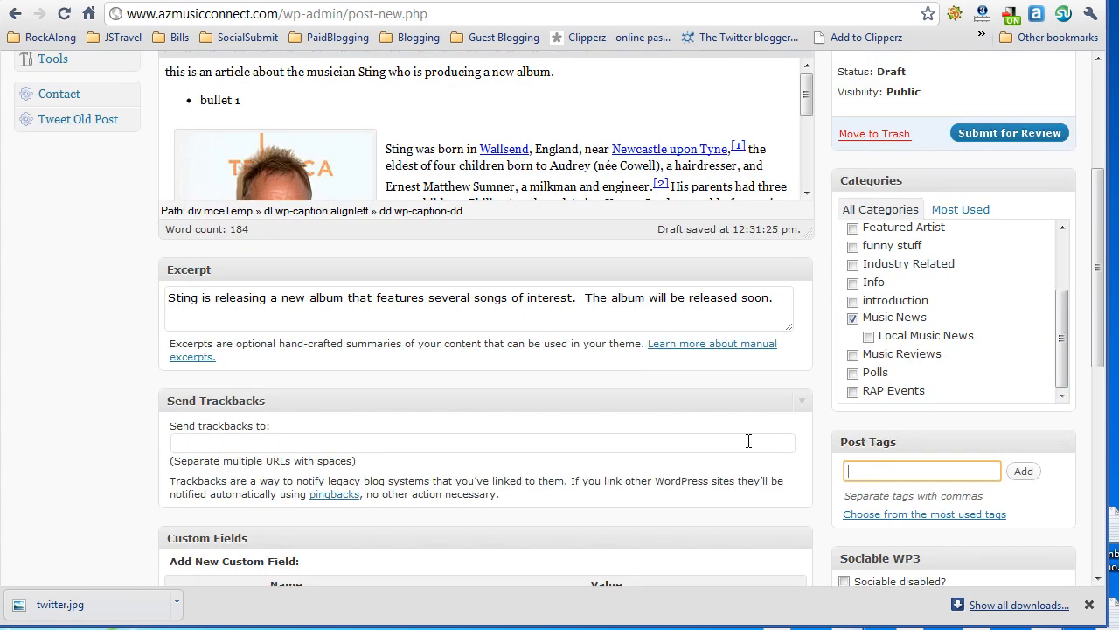
pyautogui.write('sting,')
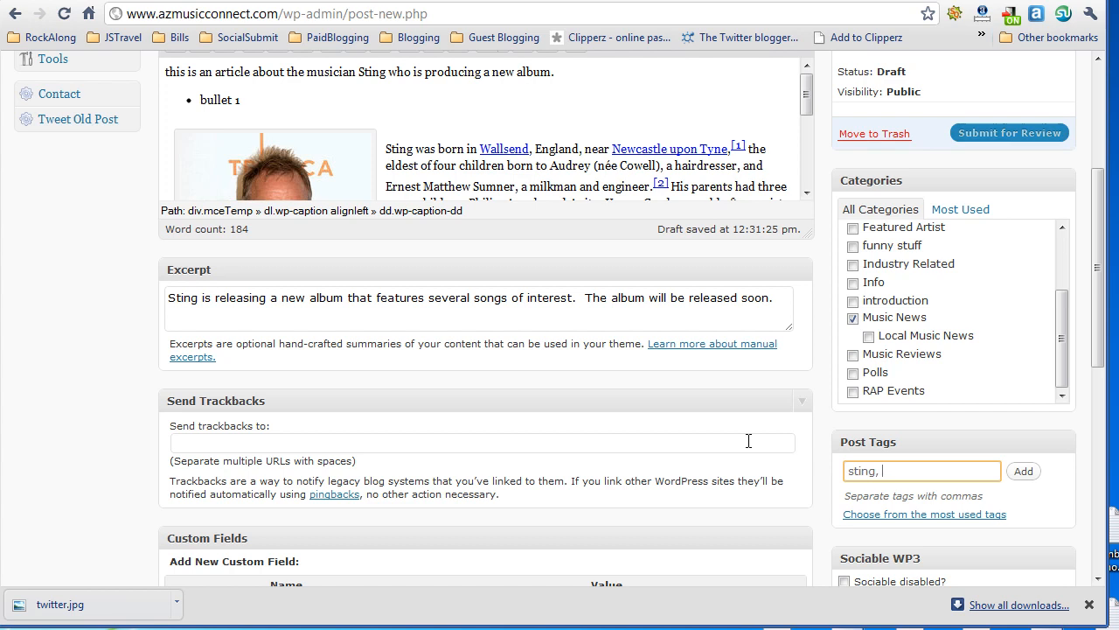
pyautogui.write('sting')
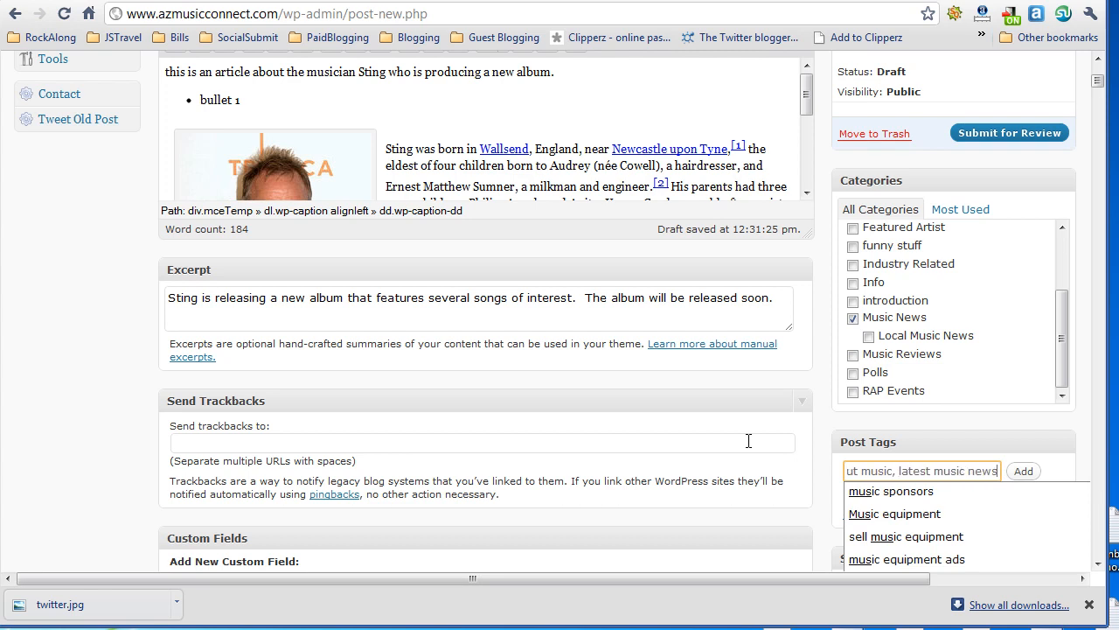
pyautogui.click(1023, 470)
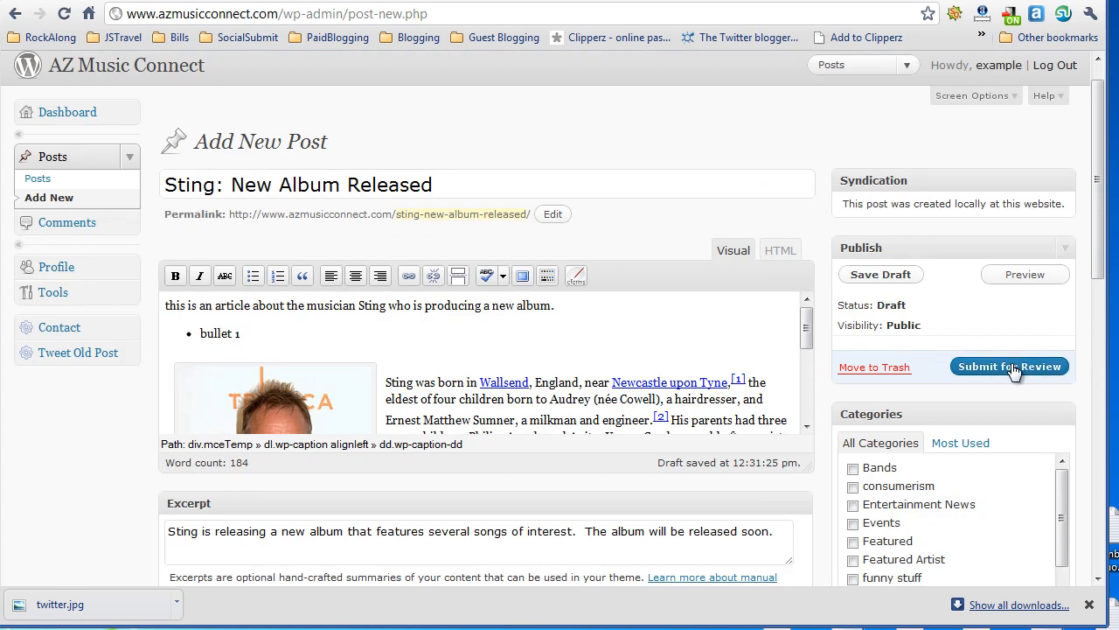
# - Submit 'Sting: New Album Released' for review from the Publish box, retrying while it loads
pyautogui.click(1010, 367)
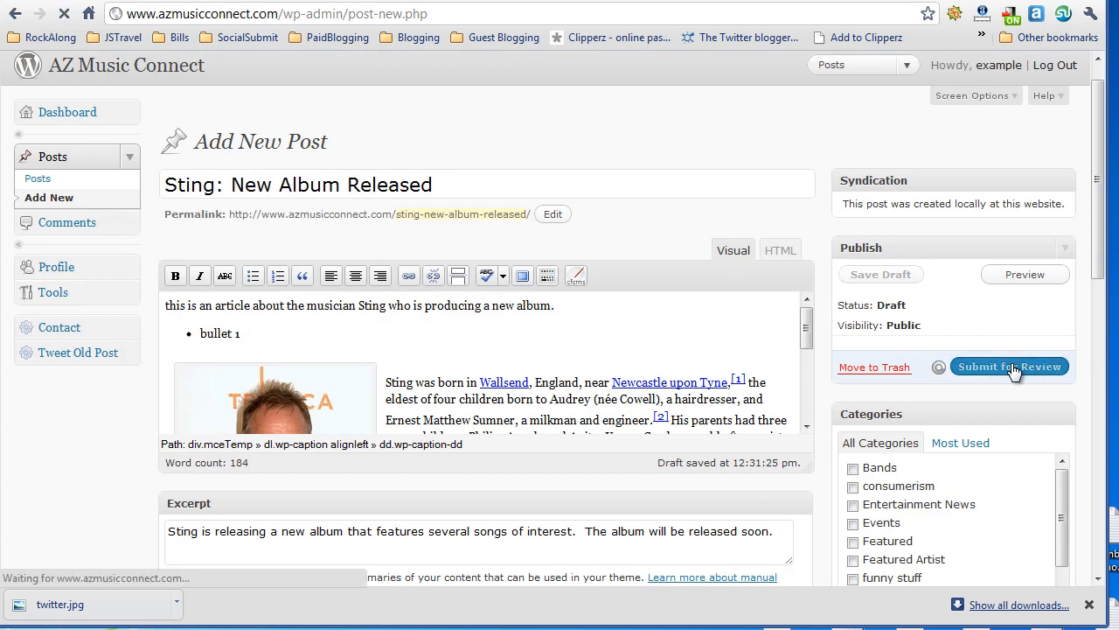
pyautogui.click(1010, 366)
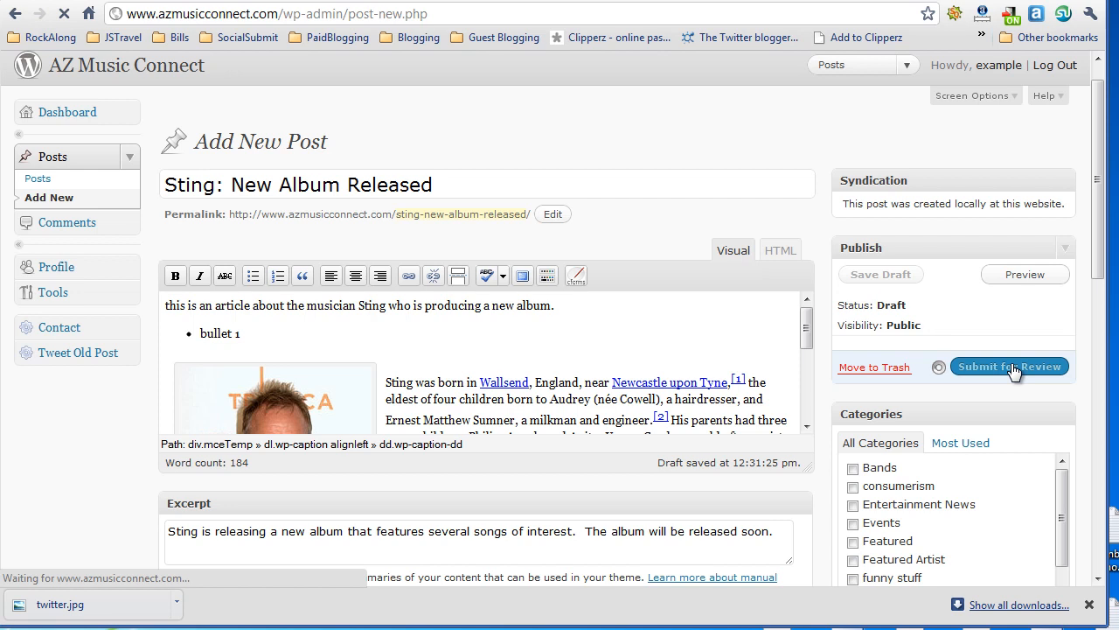
pyautogui.click(1009, 366)
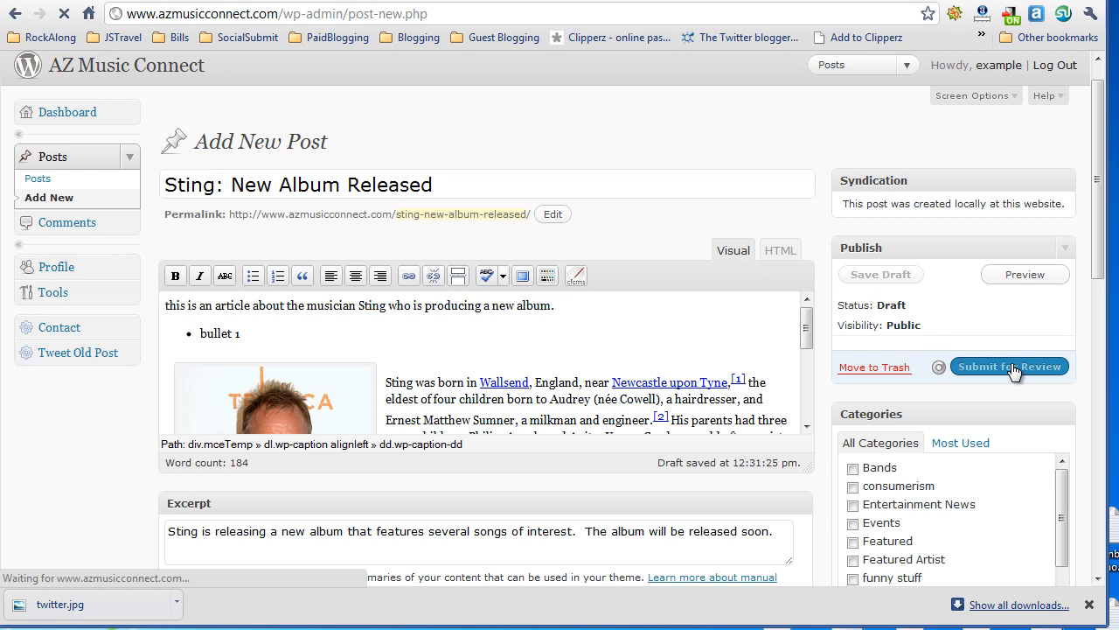
pyautogui.click(1009, 367)
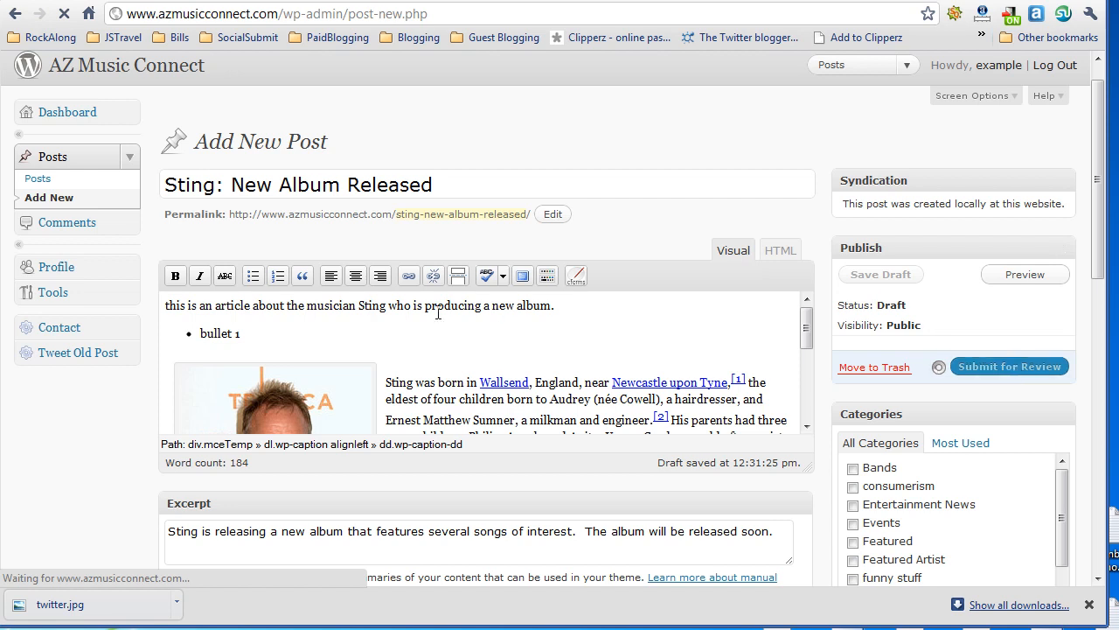
pyautogui.click(1009, 367)
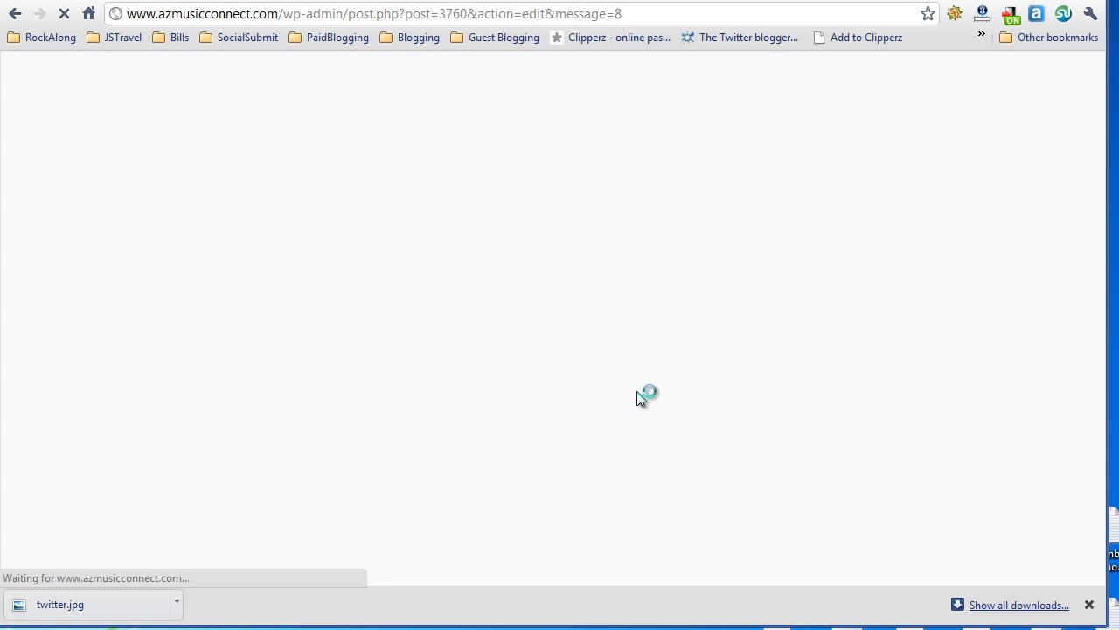
pyautogui.moveTo(599, 401)
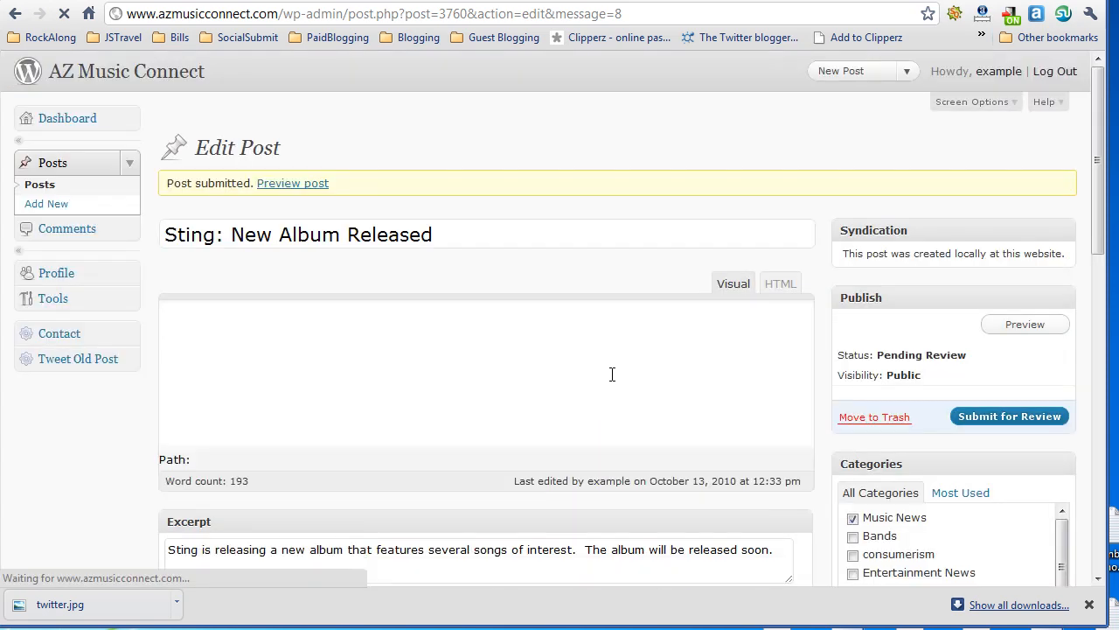
# - Scroll the reloaded Edit Post page to confirm Pending Review status, Music News category and tags
pyautogui.scroll(-3)
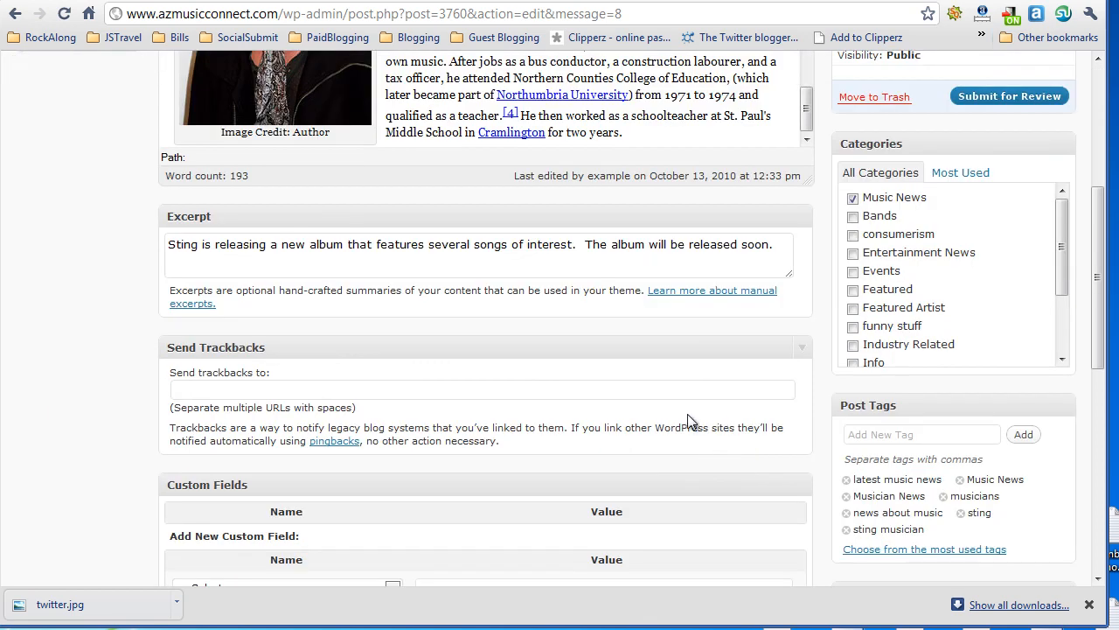
pyautogui.moveTo(676, 420)
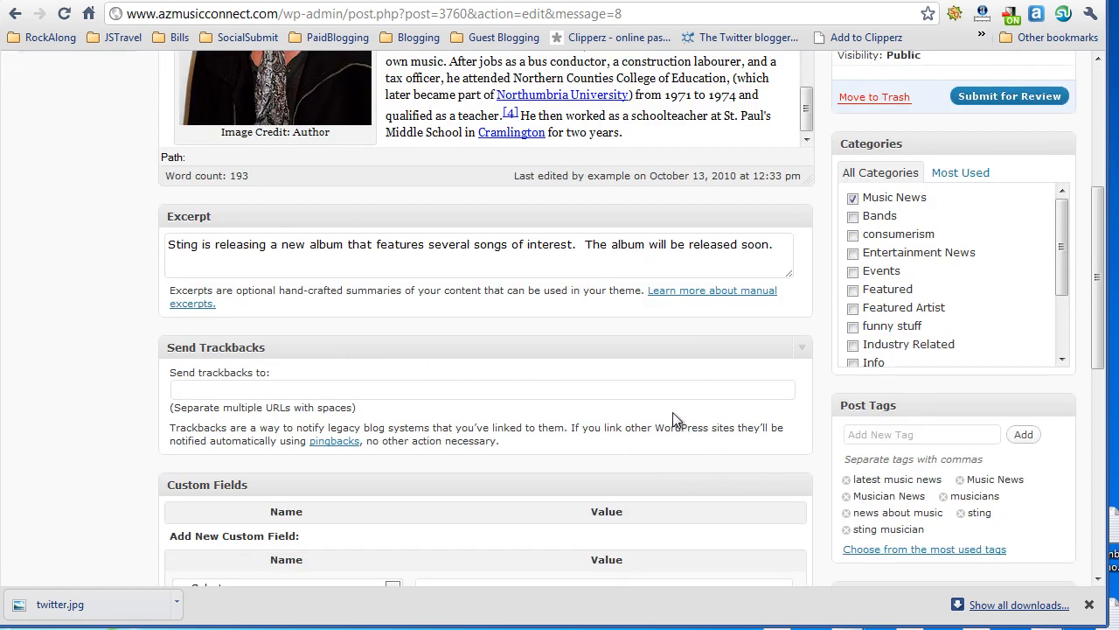
pyautogui.scroll(-3)
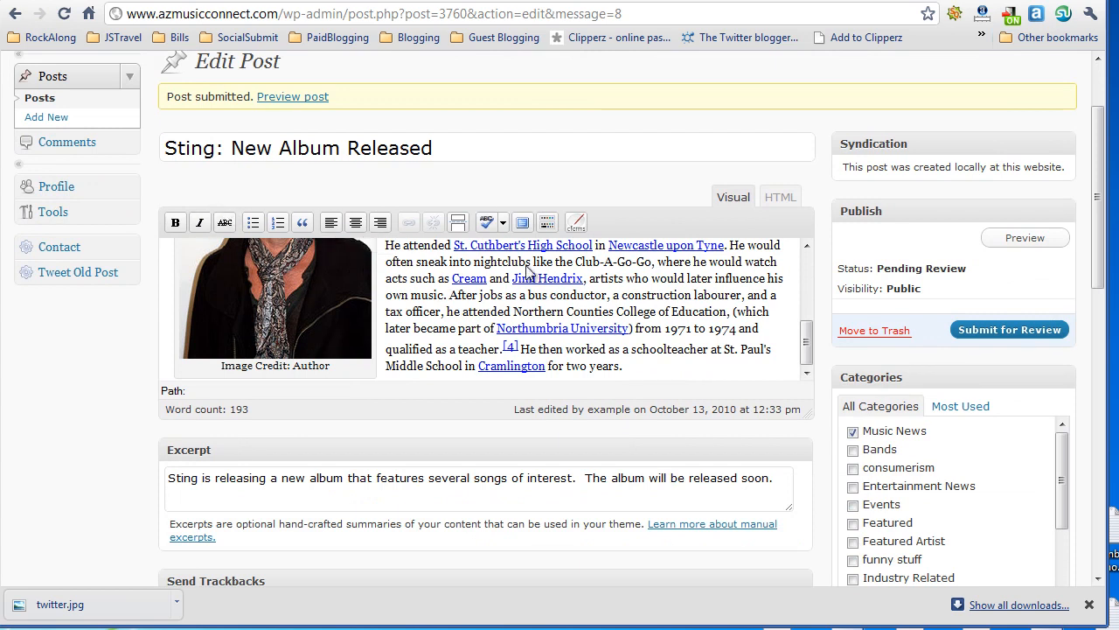
pyautogui.scroll(-3)
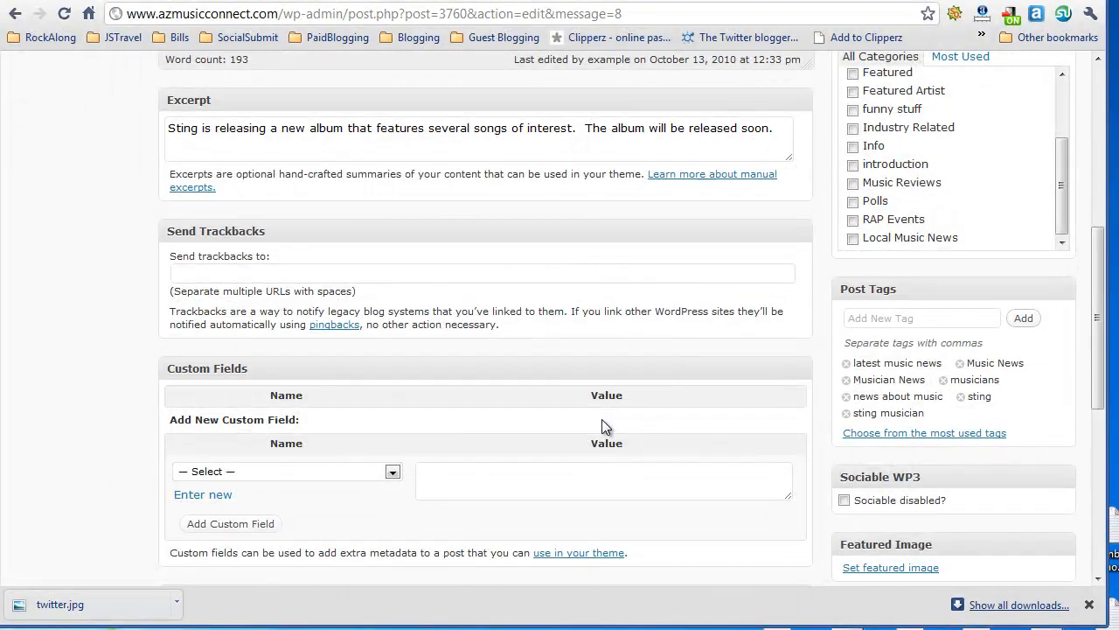
pyautogui.scroll(3)
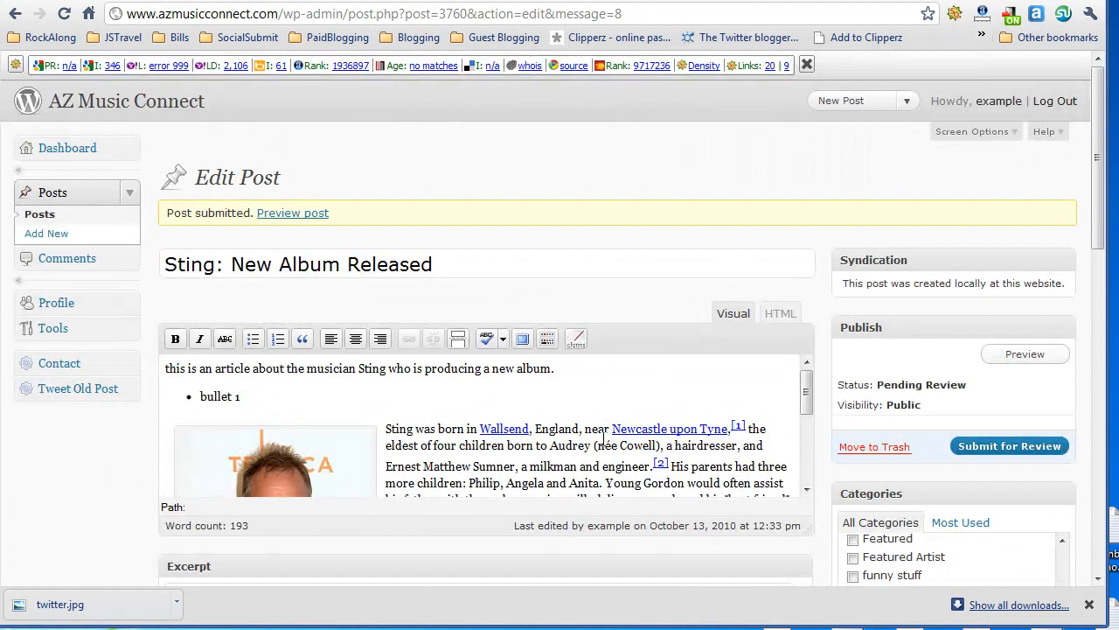